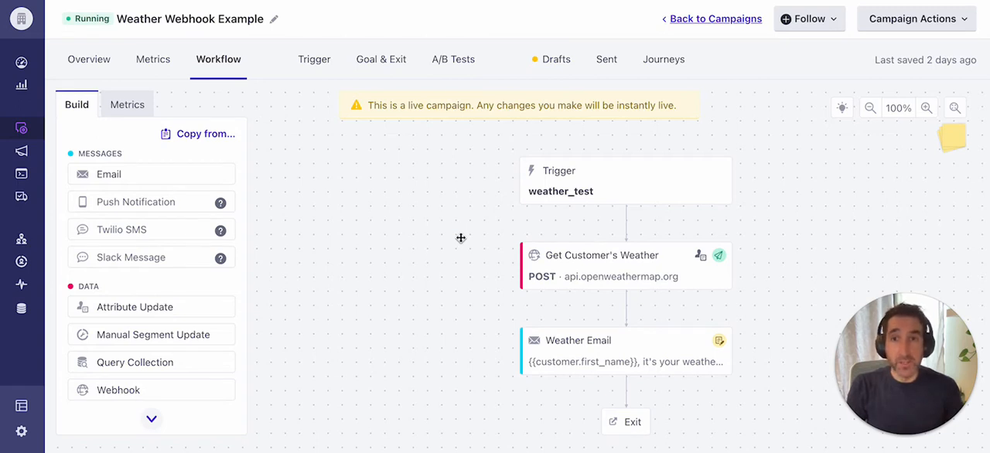
pyautogui.moveTo(254, 44)
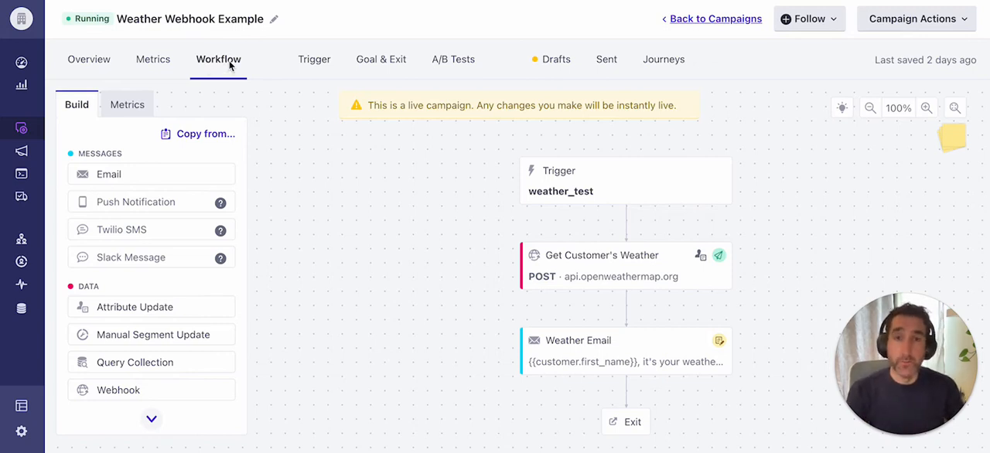
pyautogui.moveTo(355, 170)
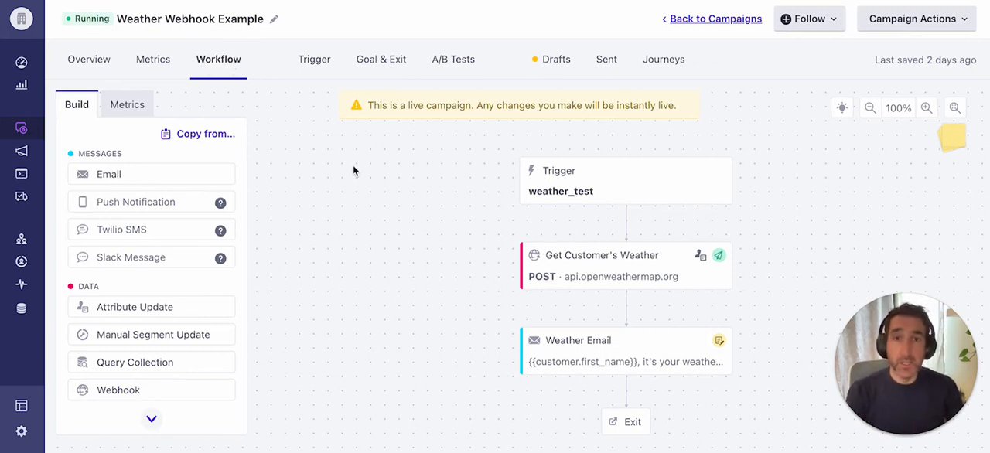
pyautogui.moveTo(483, 179)
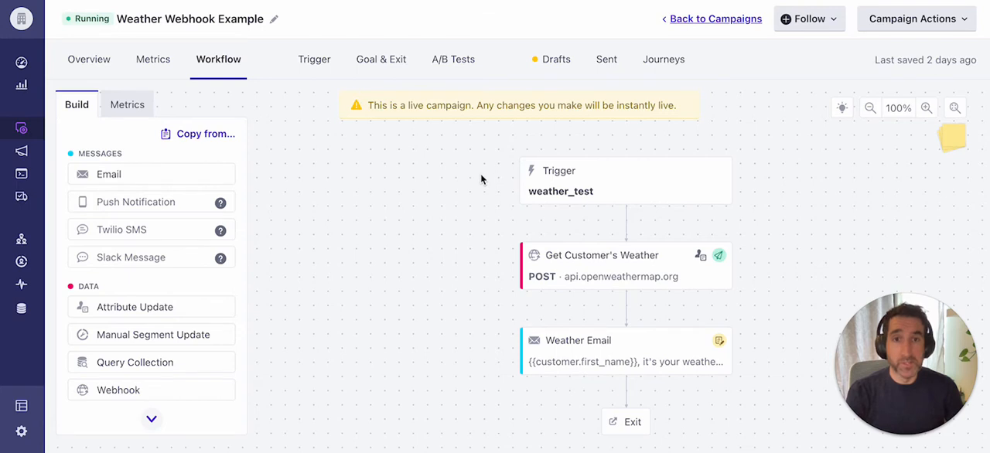
pyautogui.moveTo(517, 187)
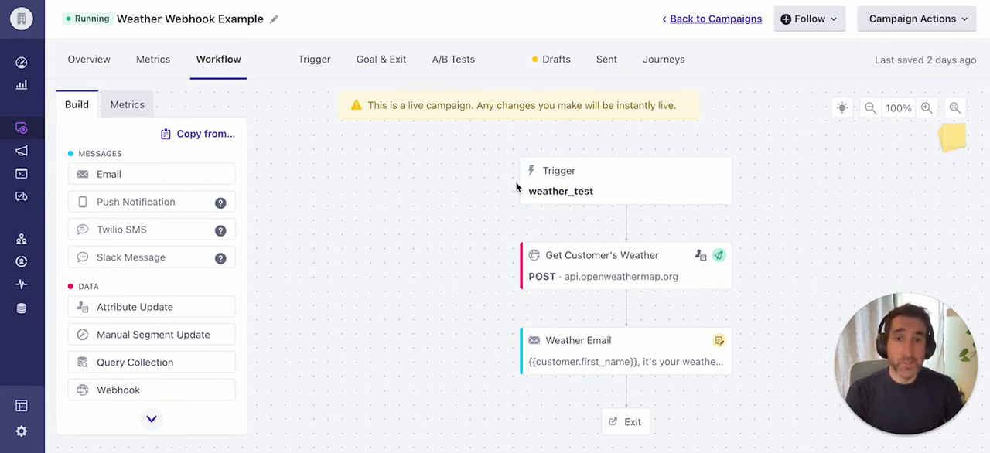
pyautogui.moveTo(641, 188)
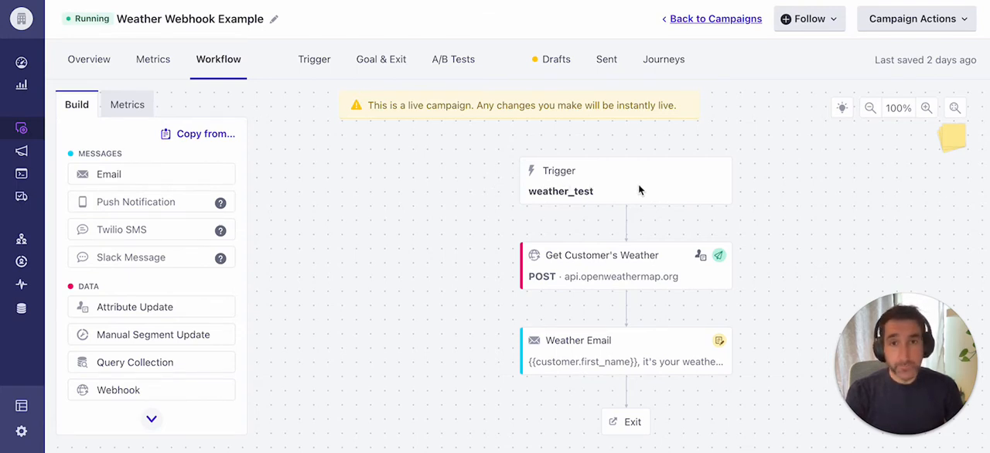
pyautogui.moveTo(572, 195)
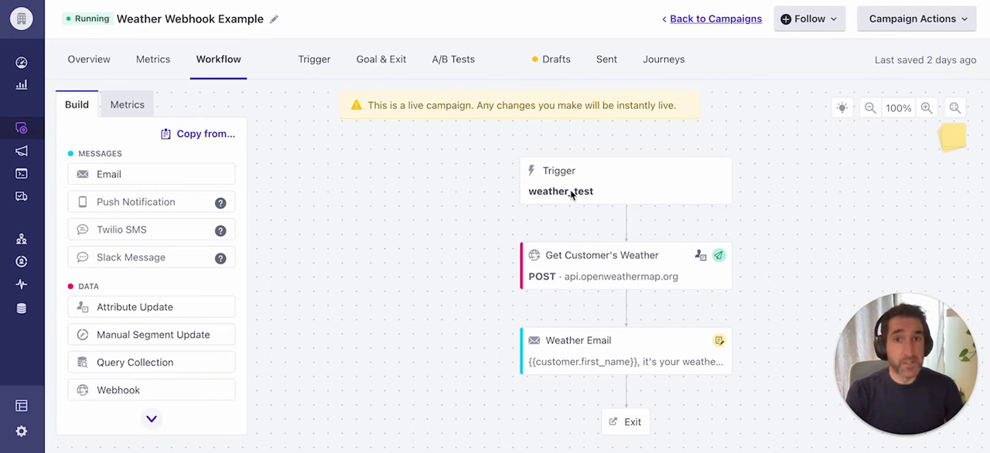
pyautogui.moveTo(631, 192)
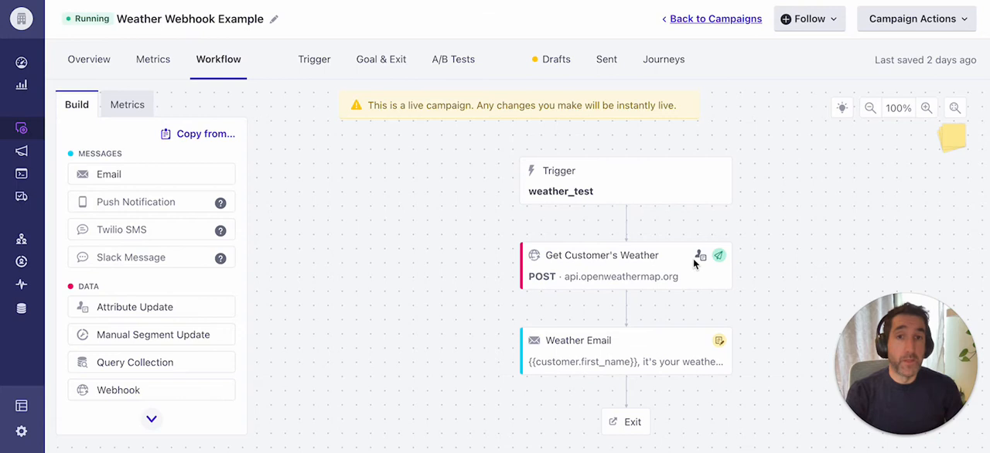
pyautogui.moveTo(561, 270)
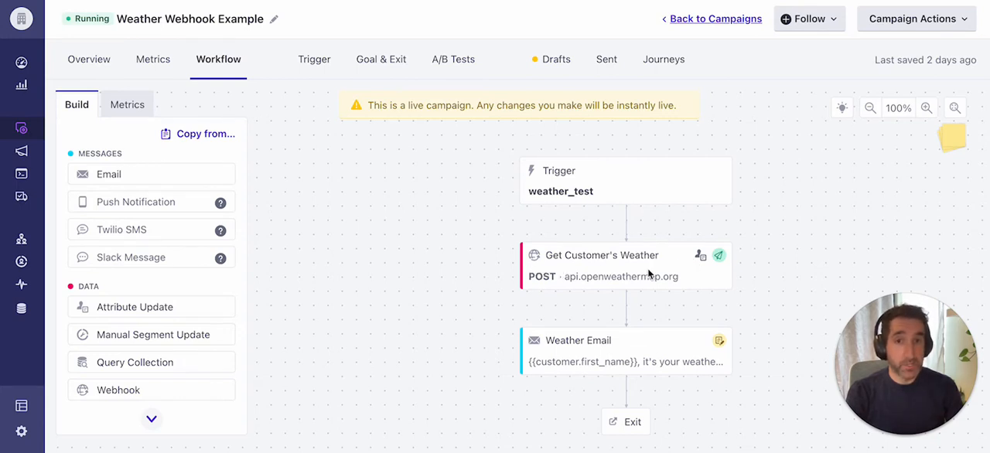
pyautogui.moveTo(641, 276)
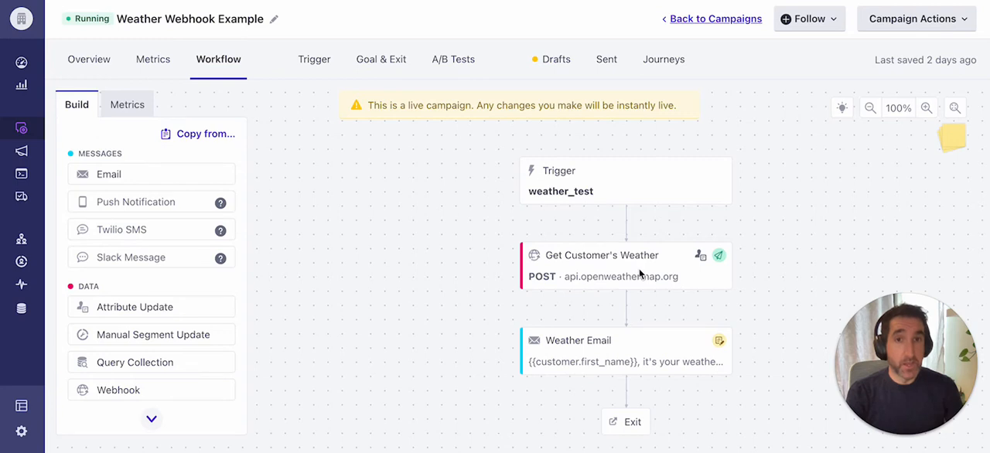
pyautogui.moveTo(645, 281)
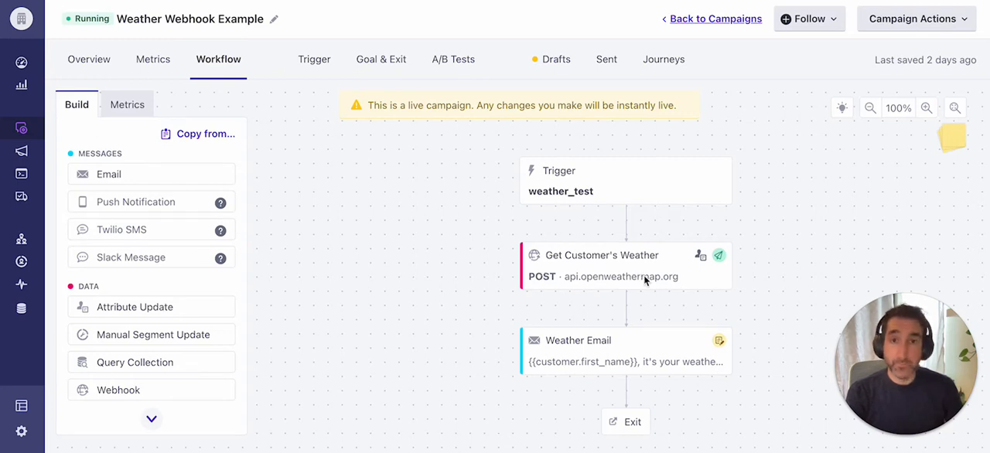
pyautogui.moveTo(542, 365)
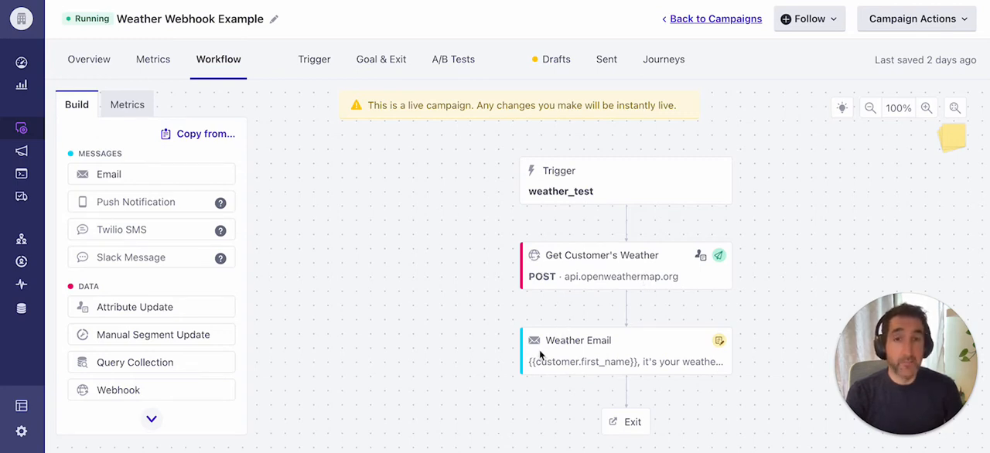
pyautogui.moveTo(574, 359)
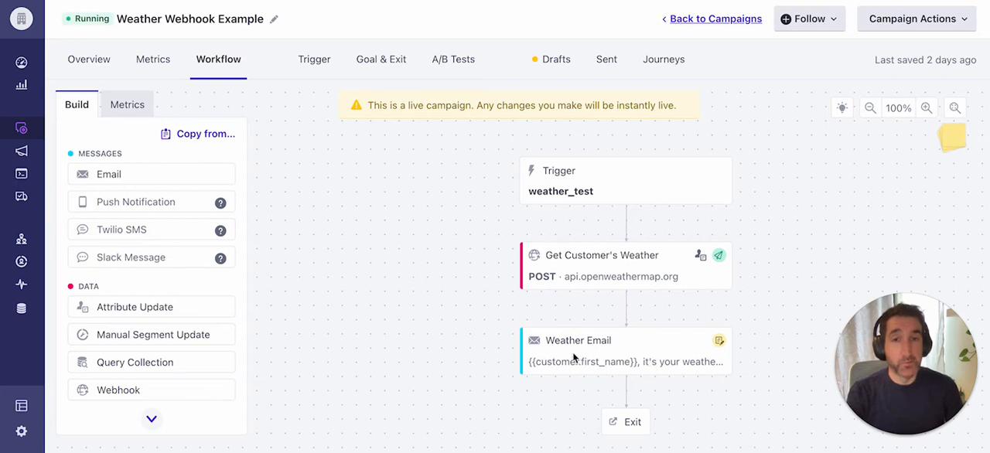
pyautogui.moveTo(627, 362)
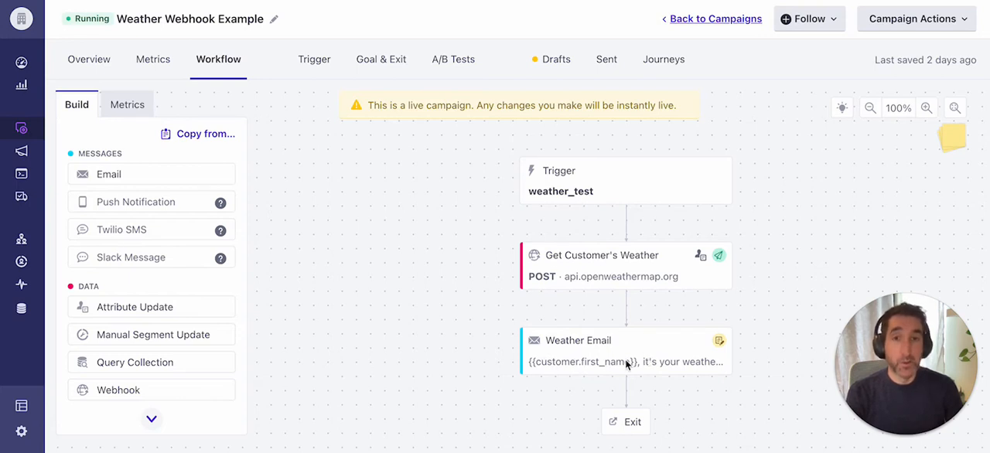
pyautogui.moveTo(606, 365)
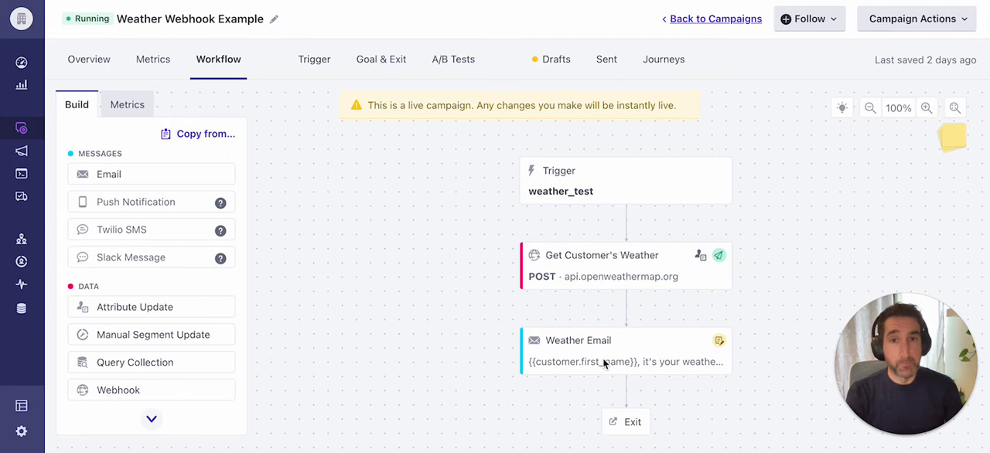
pyautogui.moveTo(603, 320)
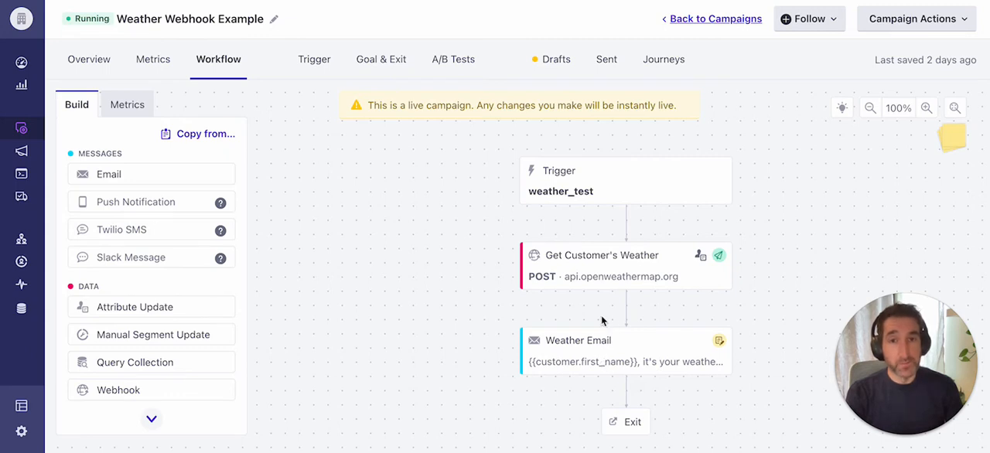
pyautogui.moveTo(675, 277)
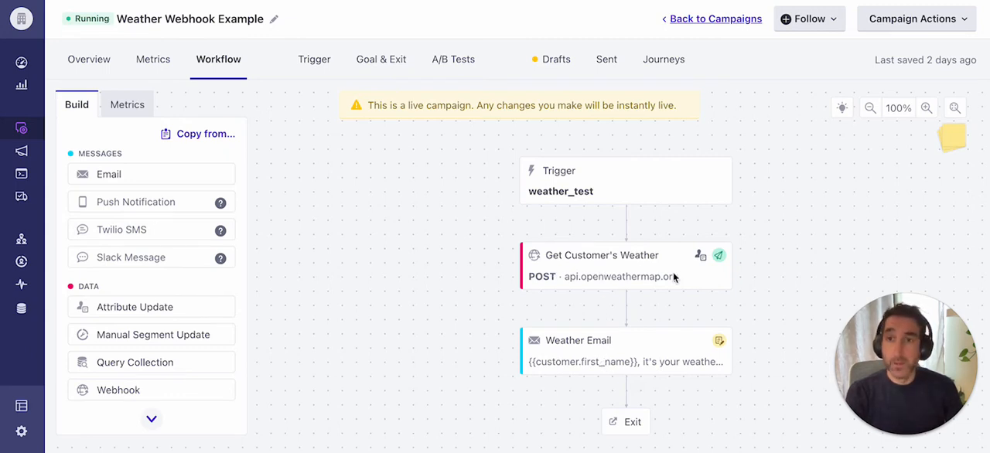
pyautogui.moveTo(596, 275)
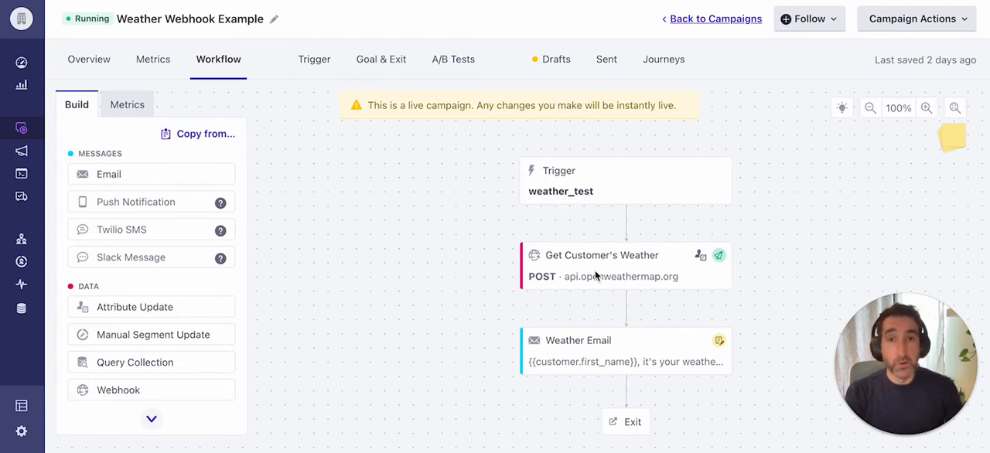
pyautogui.moveTo(668, 282)
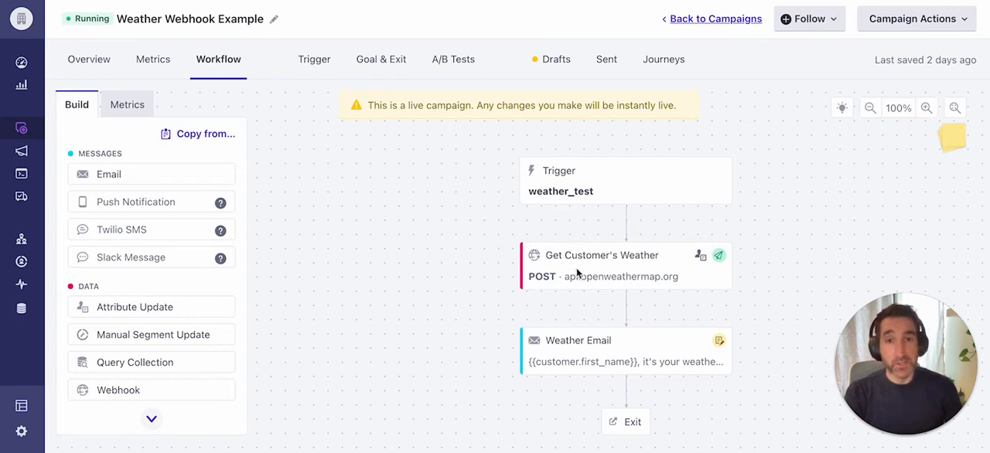
pyautogui.moveTo(659, 276)
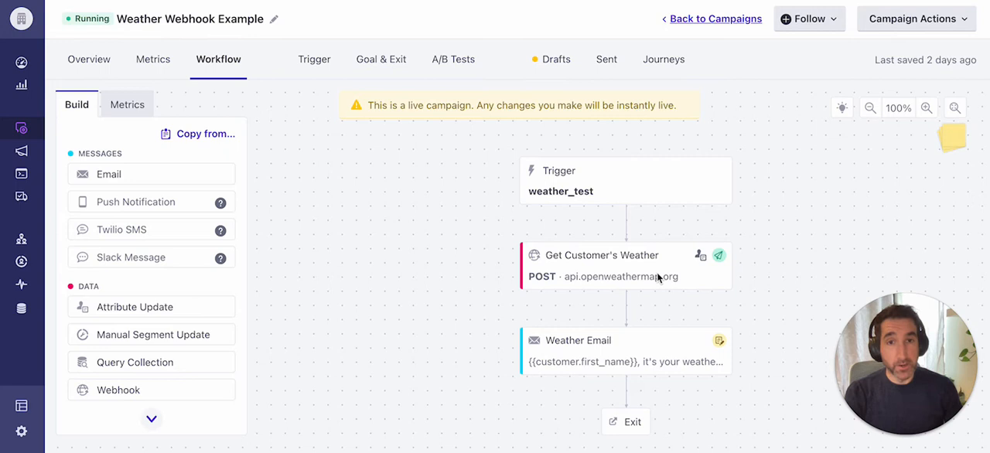
pyautogui.moveTo(585, 272)
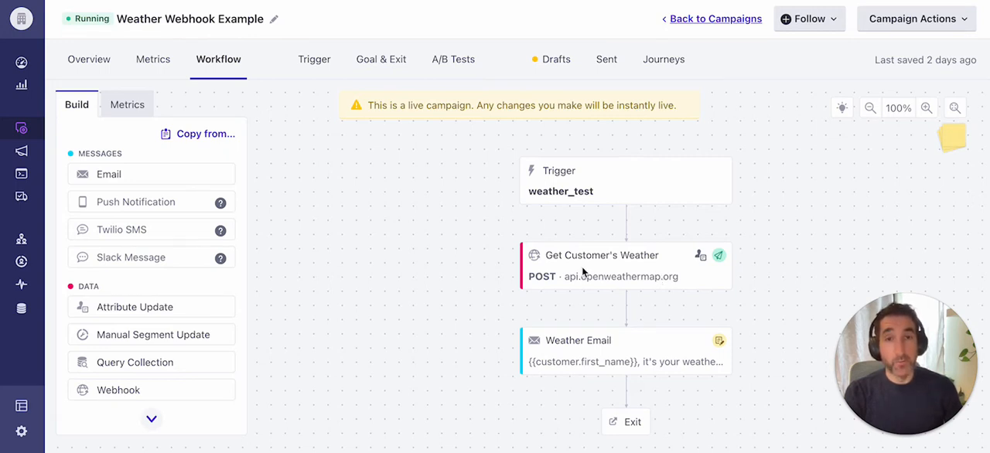
pyautogui.moveTo(616, 276)
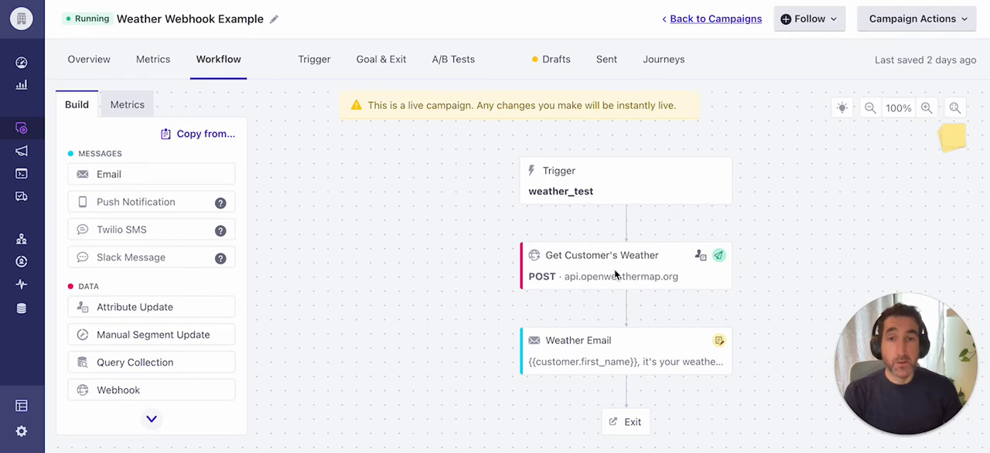
pyautogui.moveTo(633, 353)
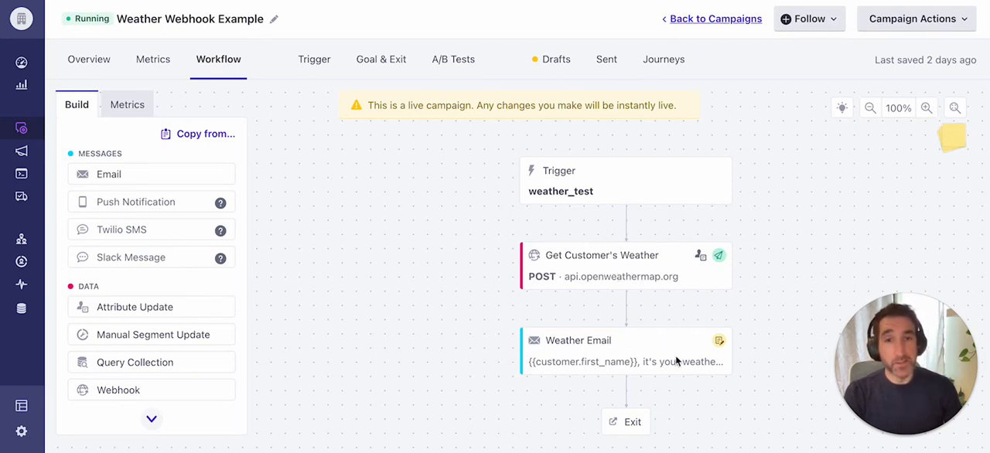
pyautogui.moveTo(727, 362)
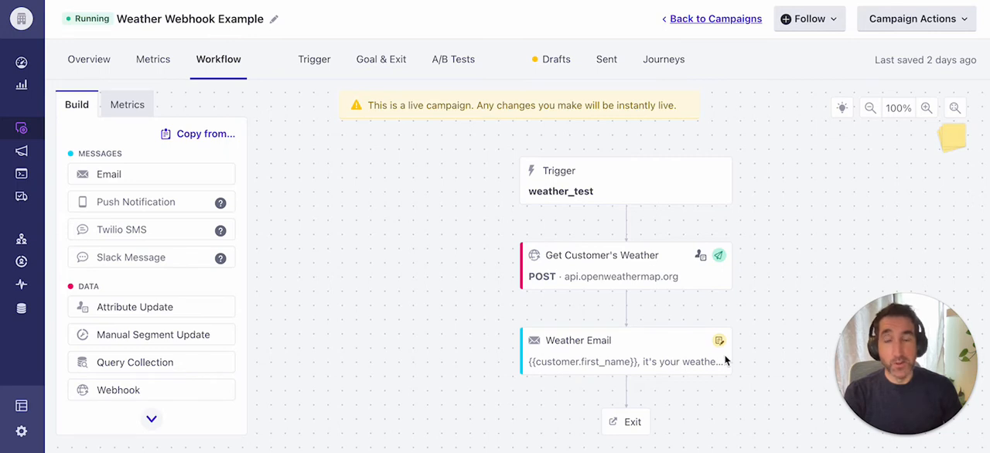
pyautogui.moveTo(705, 362)
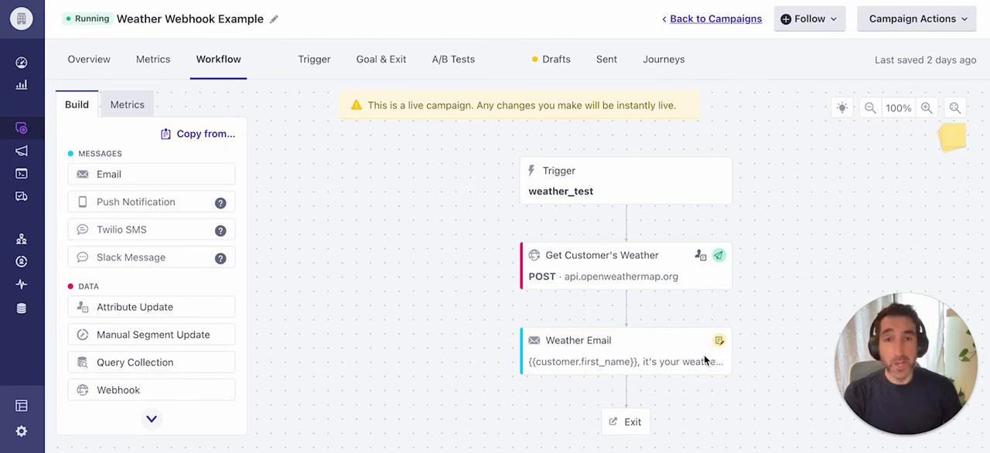
pyautogui.moveTo(631, 362)
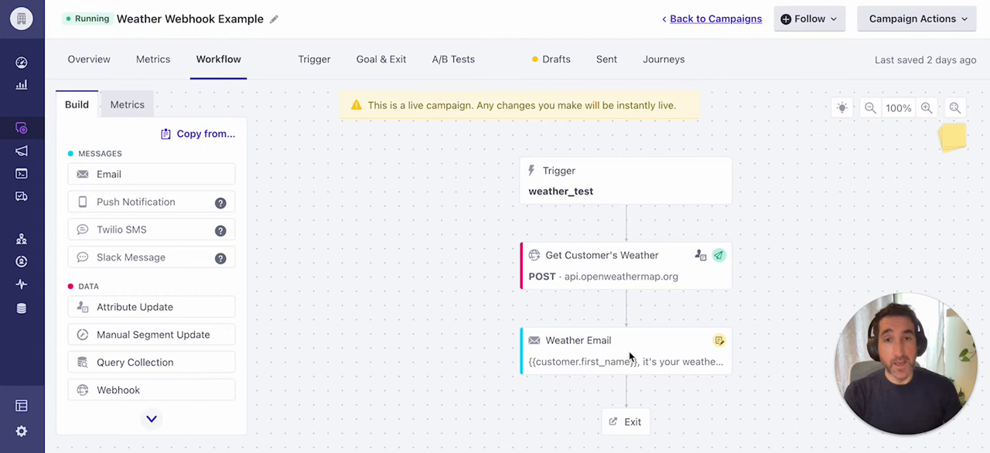
pyautogui.moveTo(625, 359)
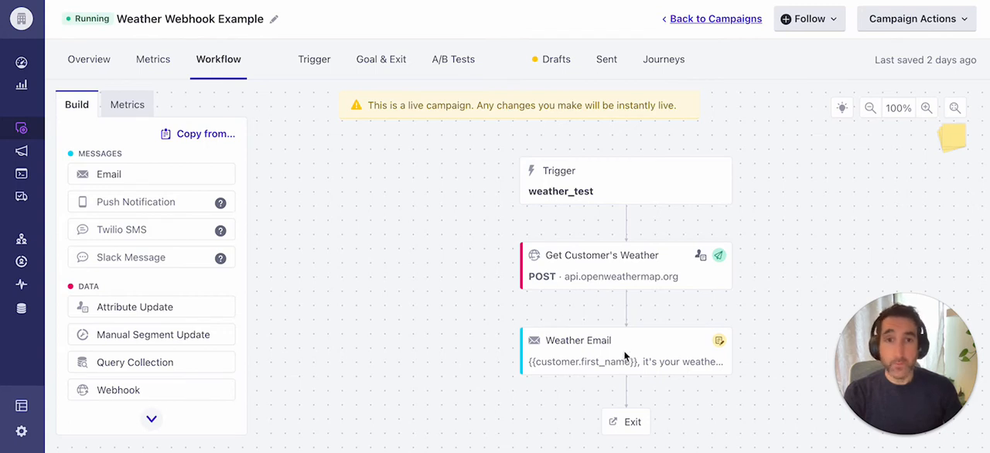
pyautogui.moveTo(597, 266)
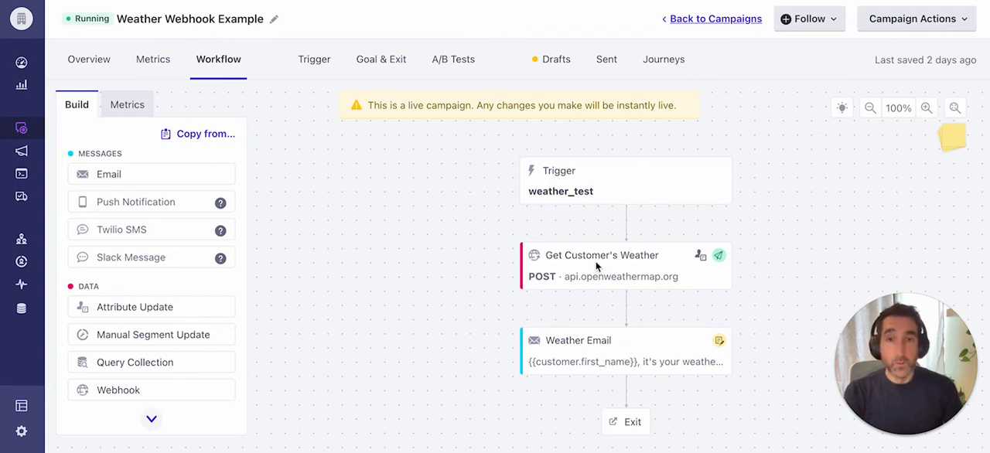
pyautogui.moveTo(622, 268)
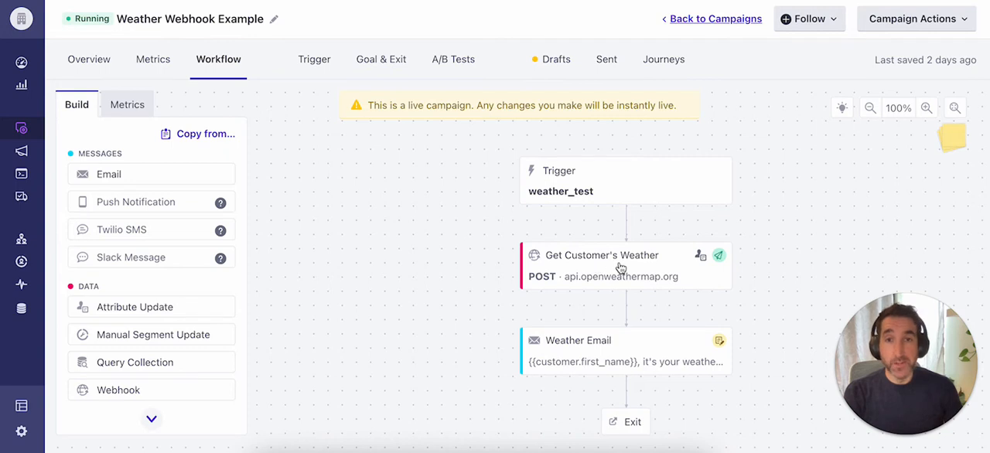
# Open the Get Customer's Weather webhook node in the Weather Webhook Example workflow for editing
pyautogui.click(622, 266)
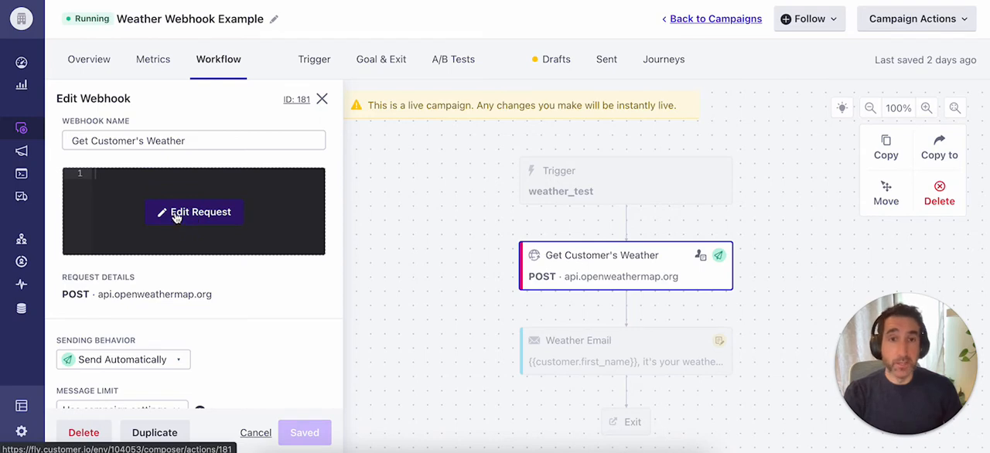
# Open the webhook's request editor and keep the method as POST to the OpenWeatherMap URL
pyautogui.click(195, 212)
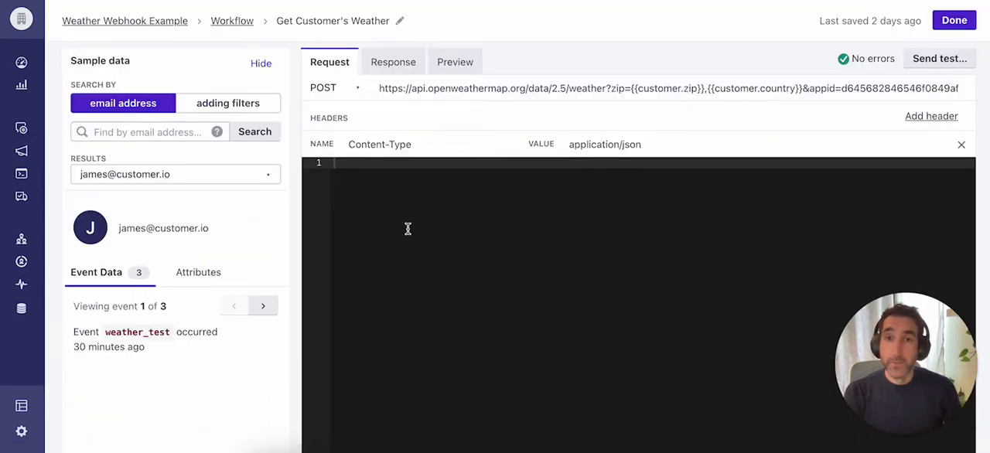
pyautogui.moveTo(433, 226)
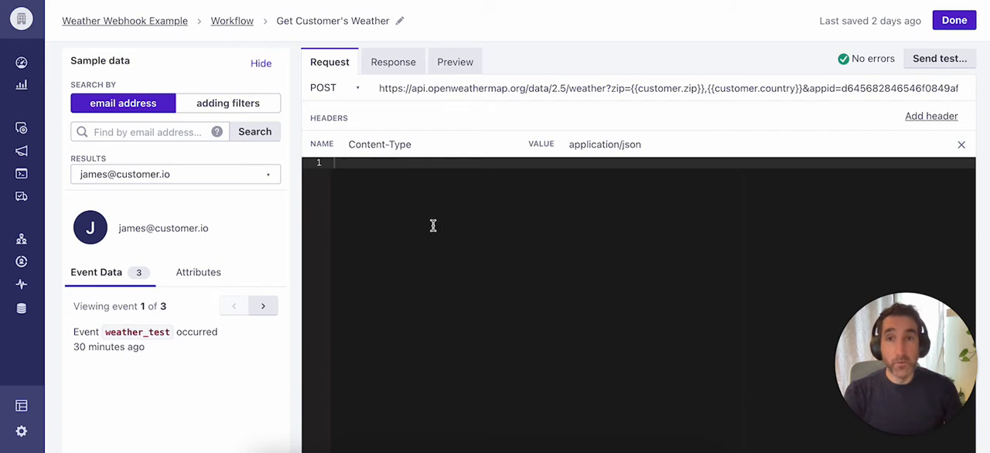
pyautogui.click(323, 87)
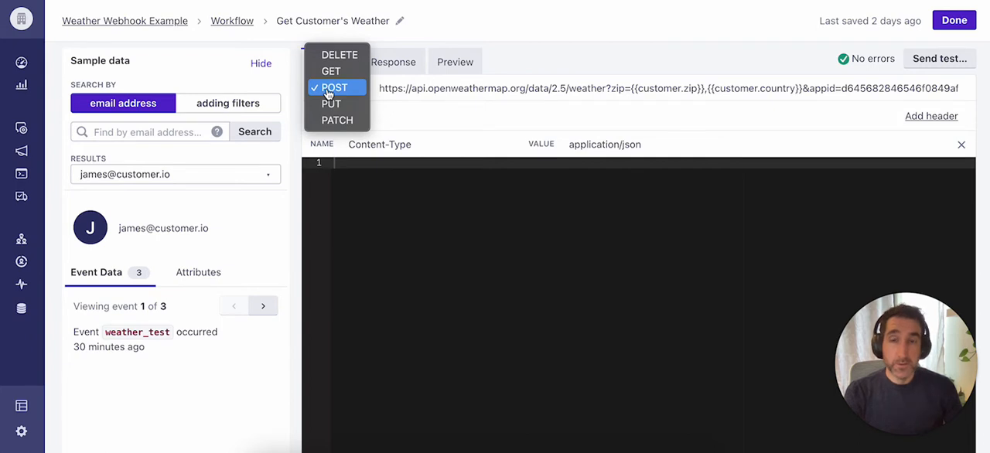
pyautogui.click(334, 87)
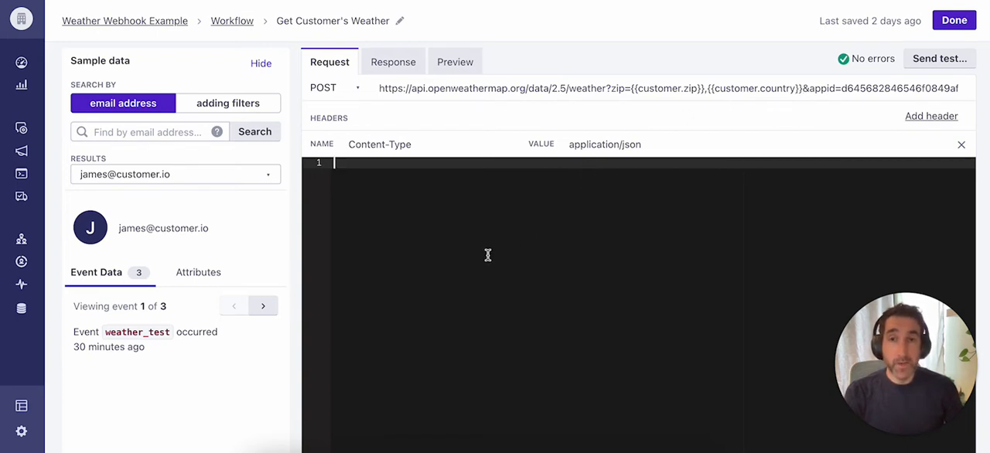
pyautogui.moveTo(483, 300)
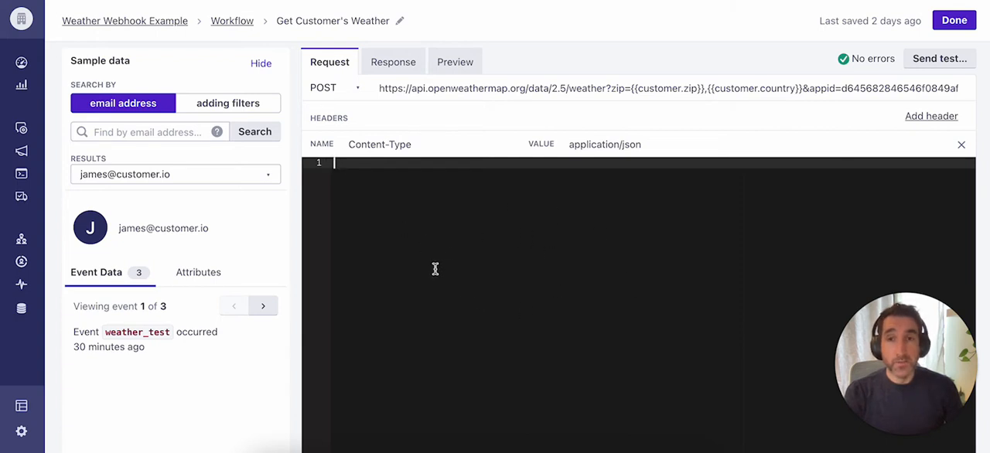
pyautogui.moveTo(421, 267)
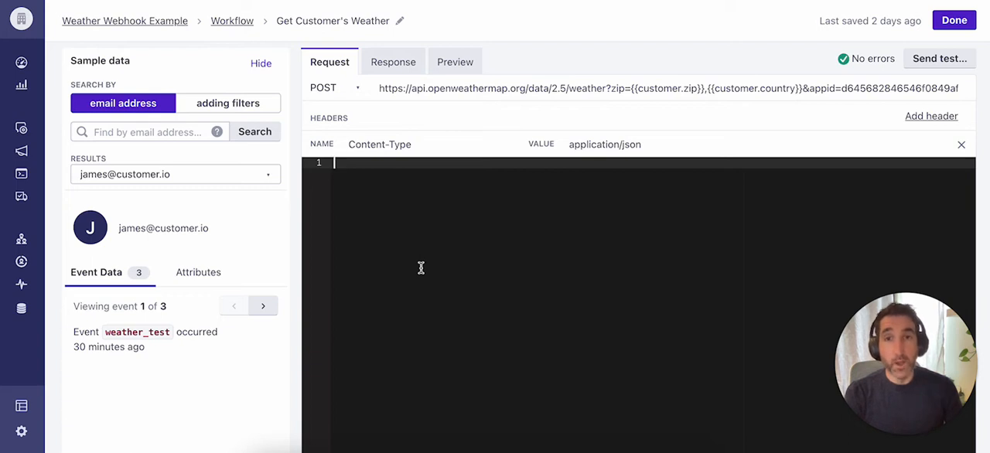
pyautogui.moveTo(424, 268)
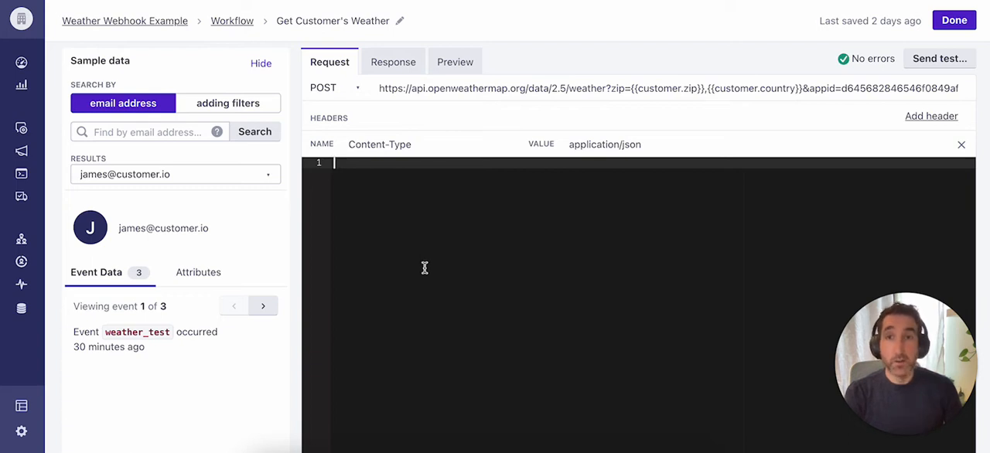
pyautogui.moveTo(515, 291)
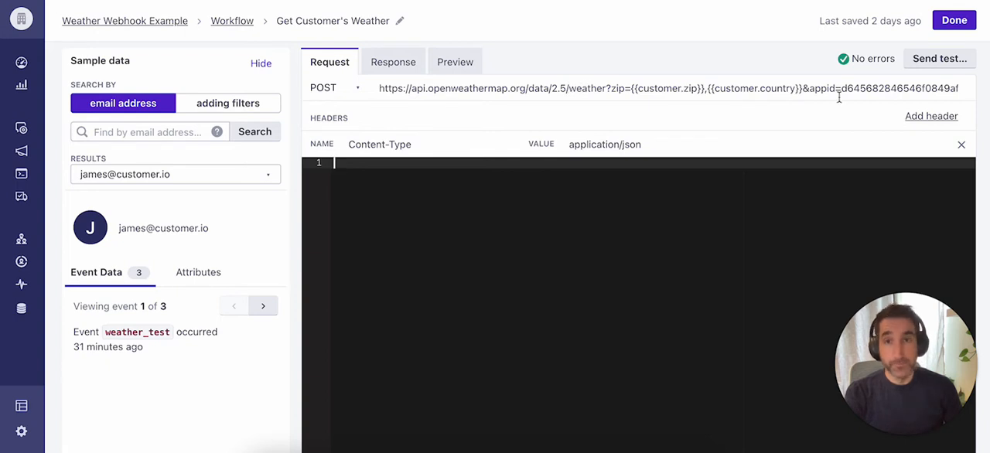
pyautogui.moveTo(402, 121)
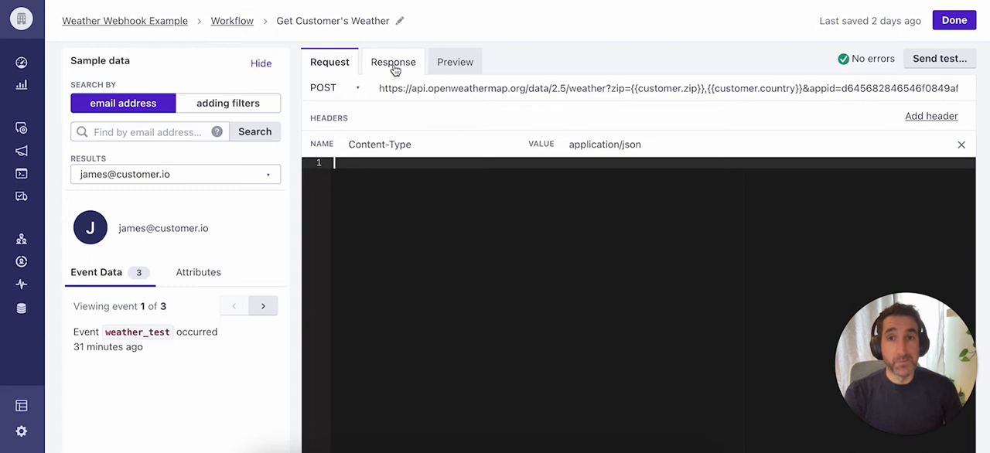
# View the Response settings mapping weather to {{response.weather | to_json}}
pyautogui.click(393, 62)
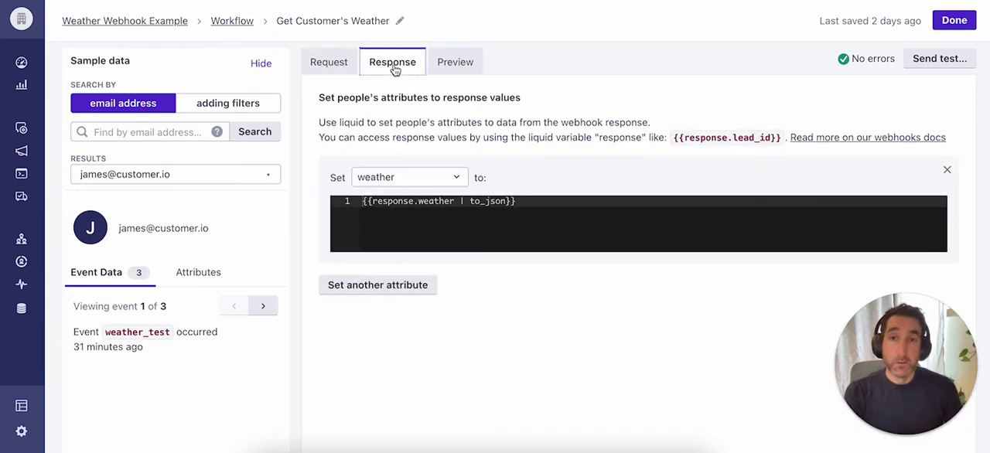
pyautogui.moveTo(724, 169)
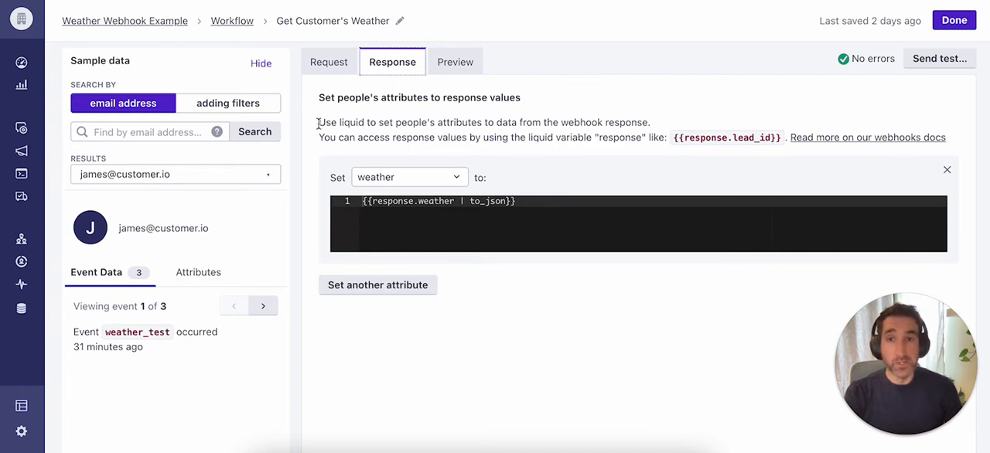
pyautogui.moveTo(508, 124)
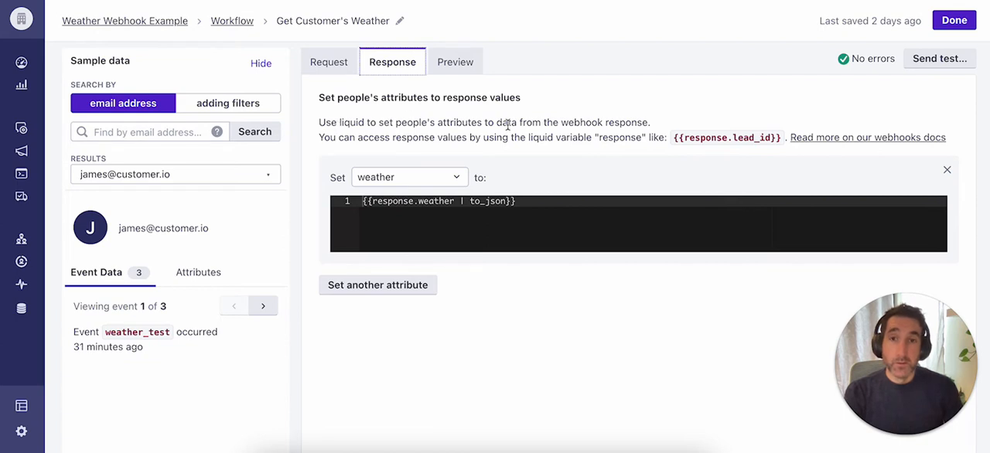
pyautogui.moveTo(435, 152)
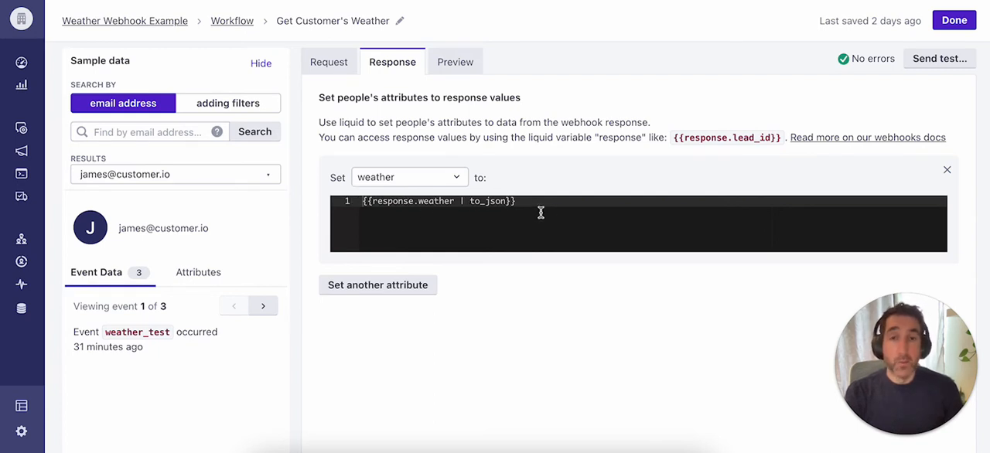
pyautogui.moveTo(525, 210)
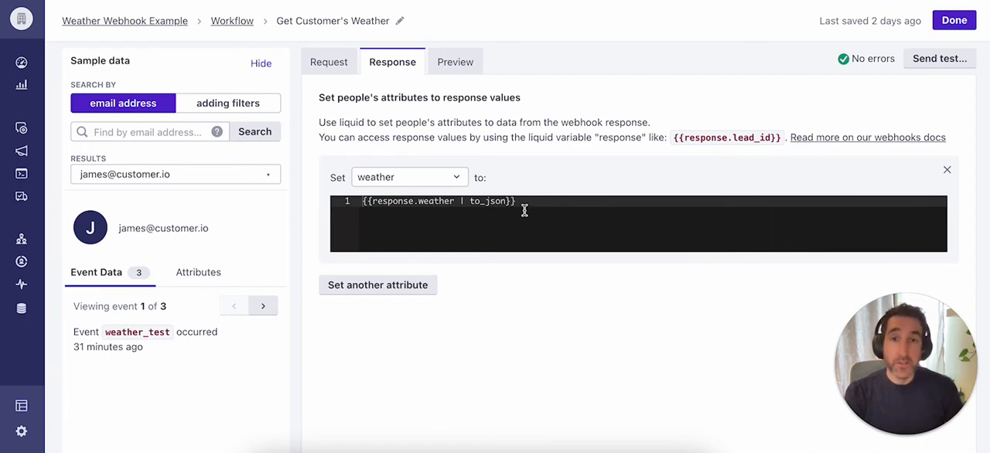
pyautogui.moveTo(420, 201)
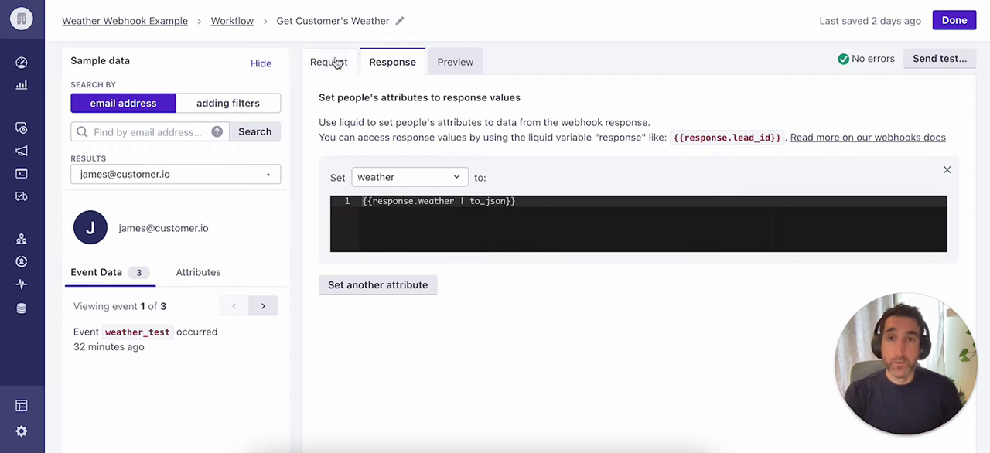
# Return to the Request view with the OpenWeatherMap URL and JSON content-type header
pyautogui.click(328, 62)
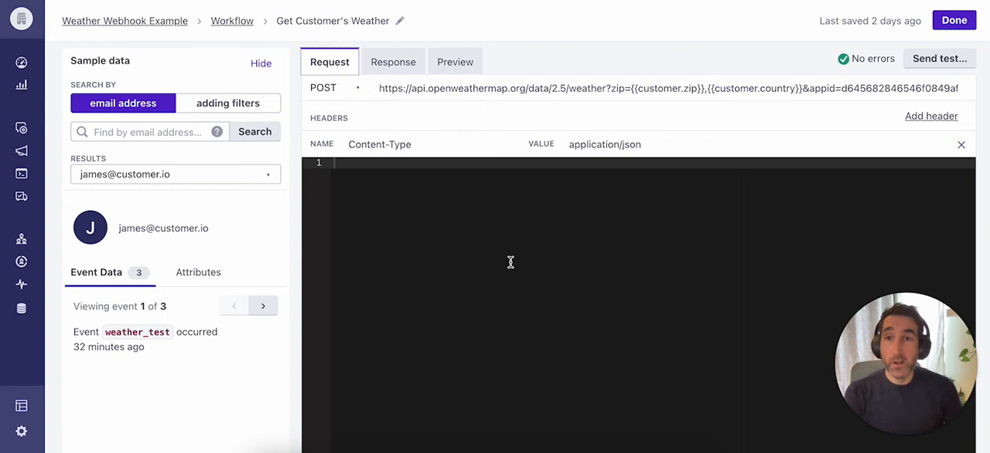
pyautogui.moveTo(118, 231)
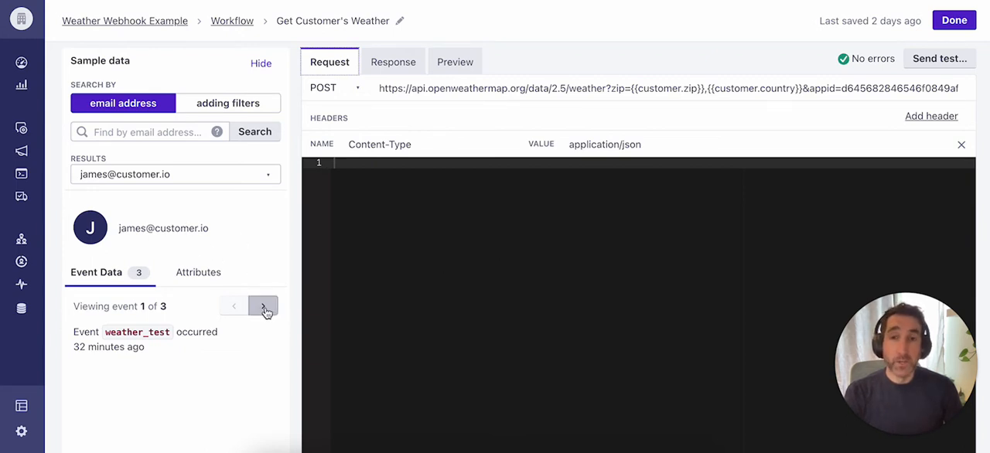
pyautogui.moveTo(207, 268)
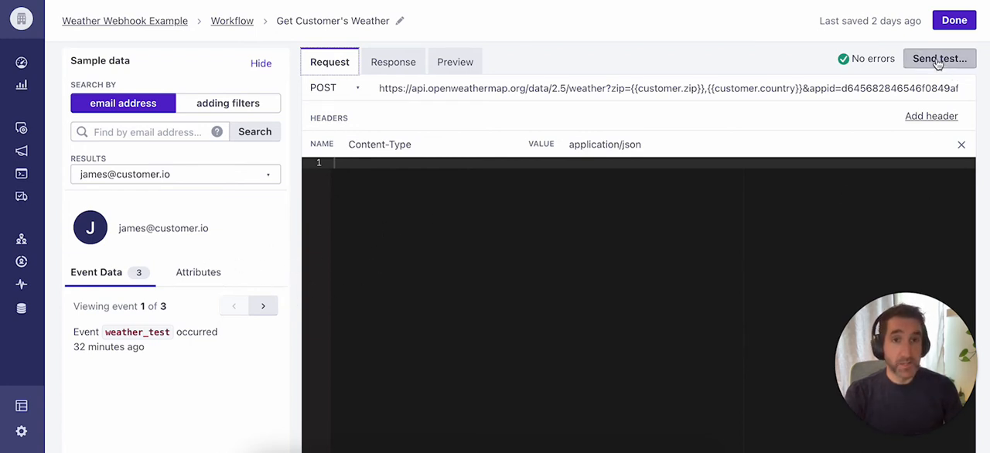
# Start a test send, raising the warning about a real request to api.openweathermap.org
pyautogui.click(939, 59)
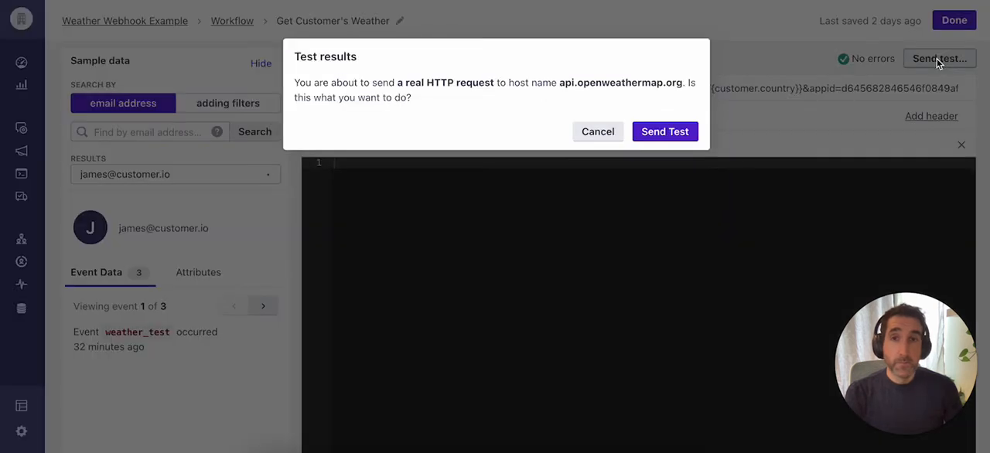
pyautogui.moveTo(563, 82)
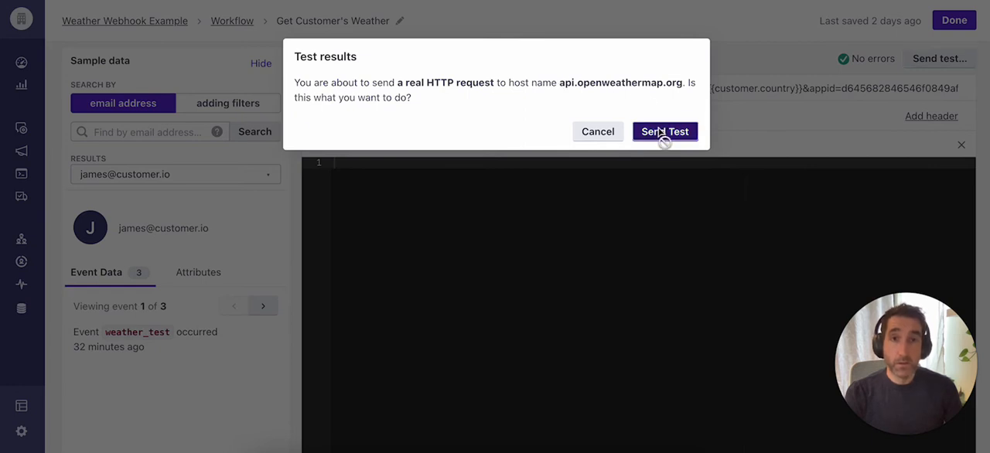
# Send the real test request and review the 200 OK result setting weather to rain and mist
pyautogui.click(665, 130)
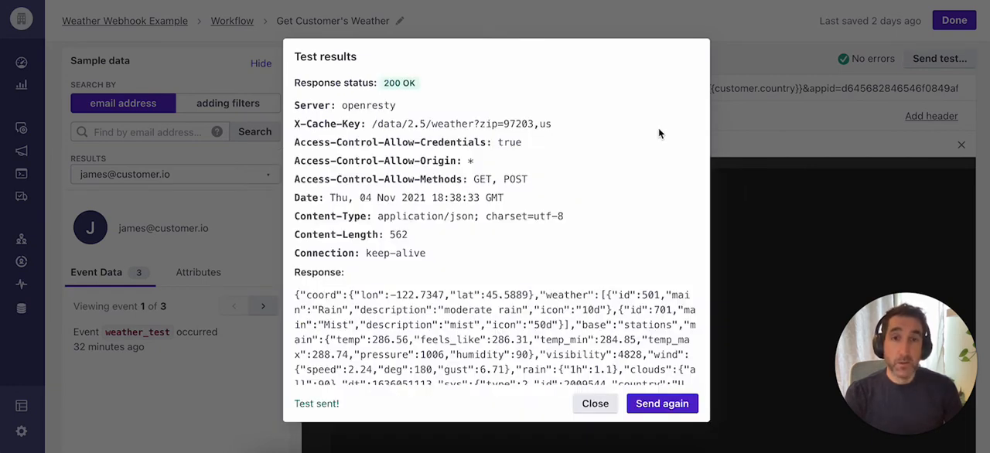
pyautogui.moveTo(399, 114)
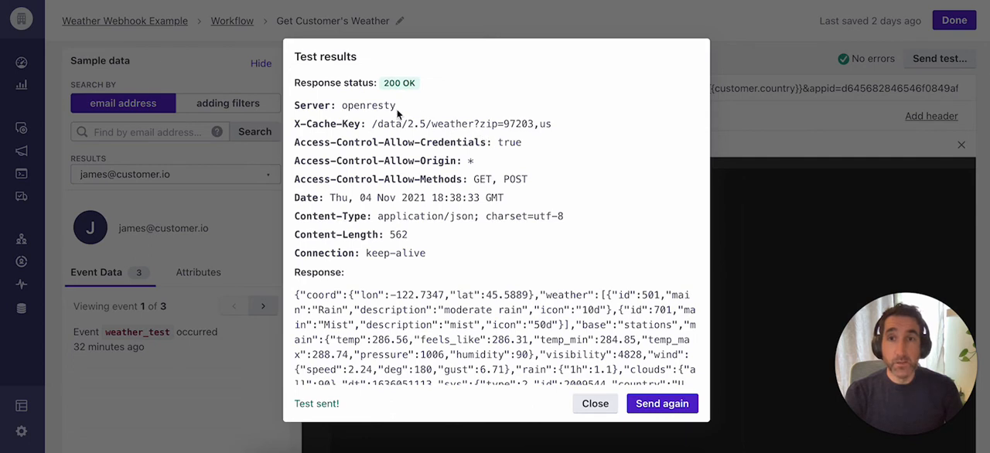
pyautogui.moveTo(402, 121)
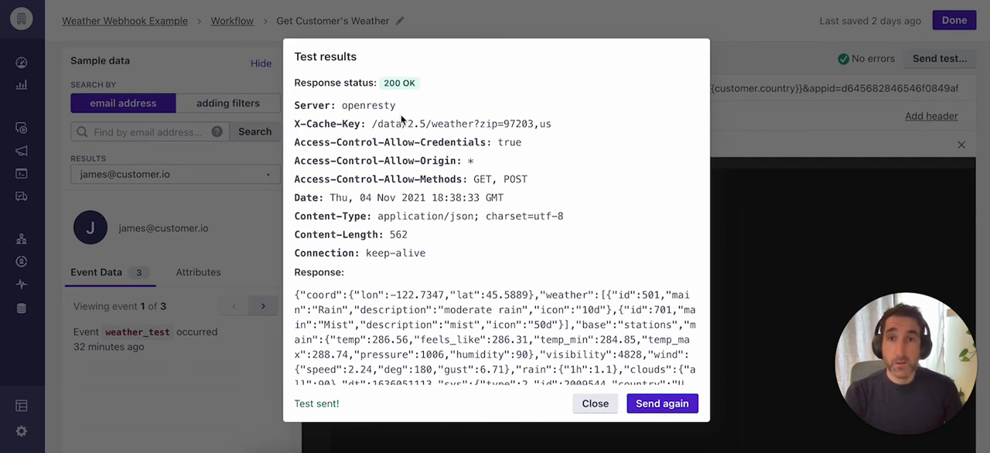
pyautogui.moveTo(440, 195)
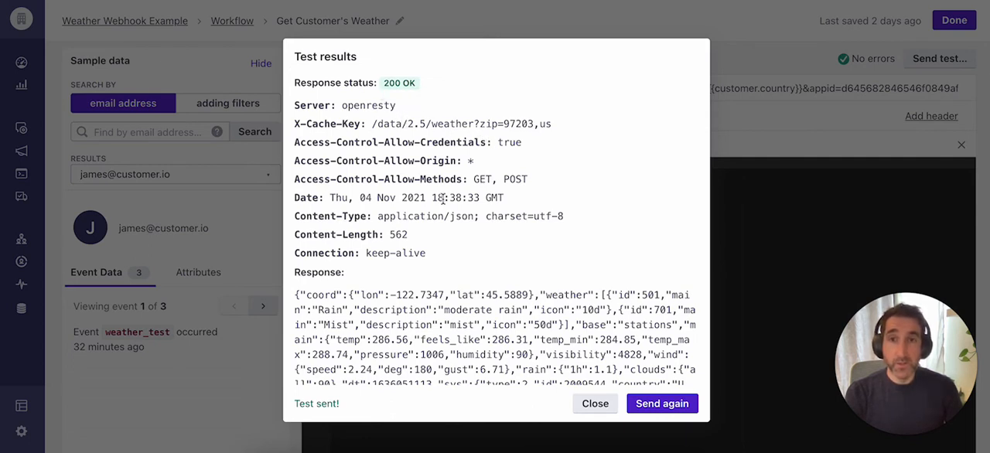
pyautogui.scroll(-3)
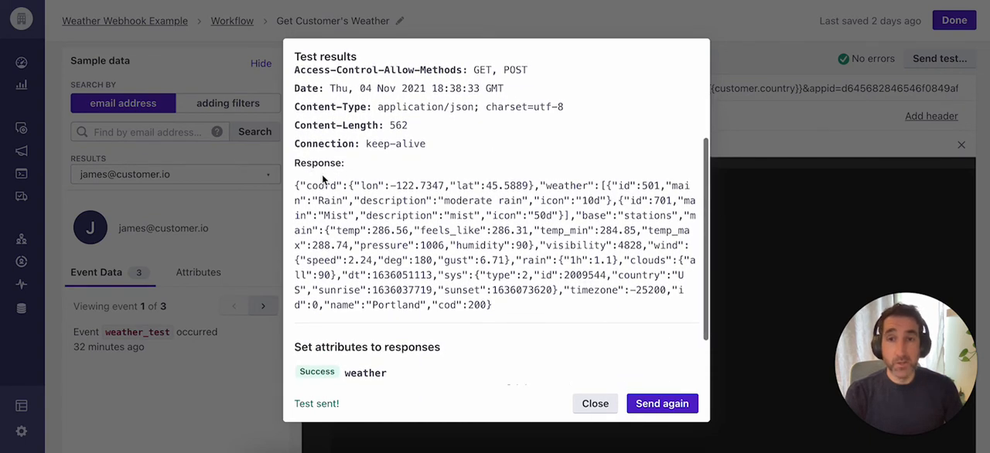
pyautogui.moveTo(142, 247)
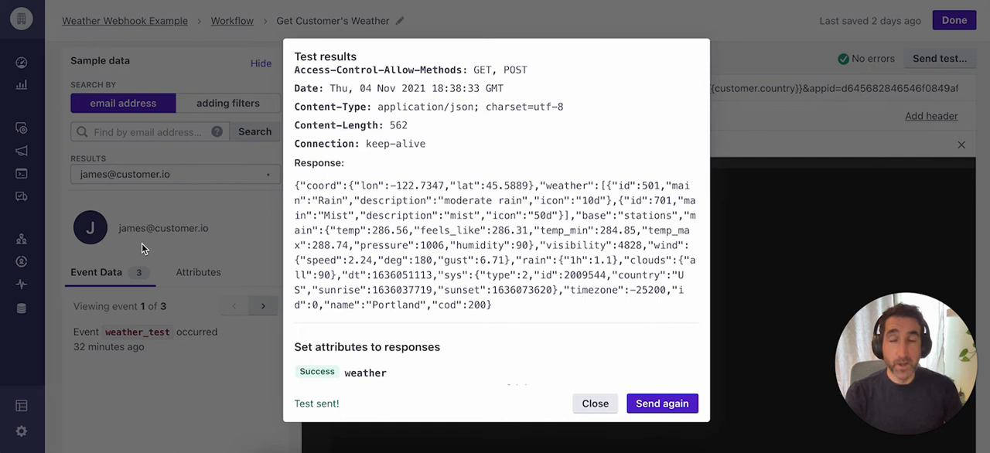
pyautogui.scroll(-3)
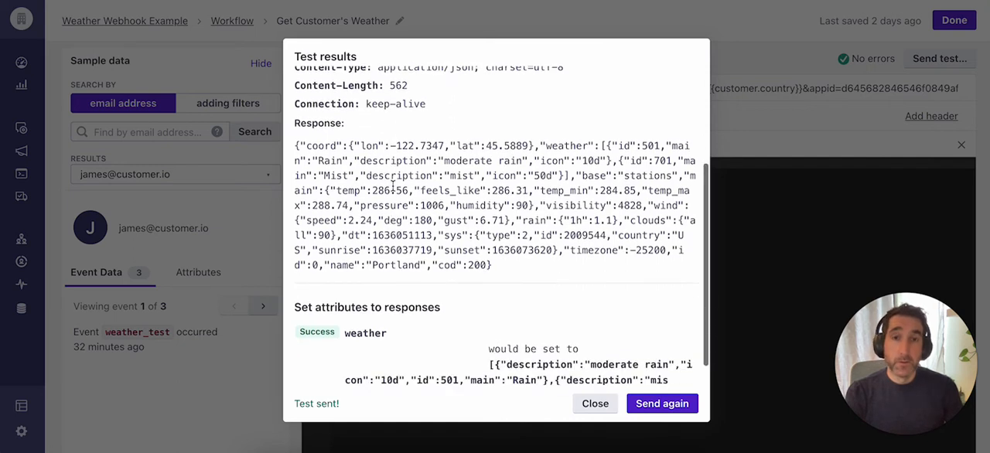
pyautogui.scroll(-3)
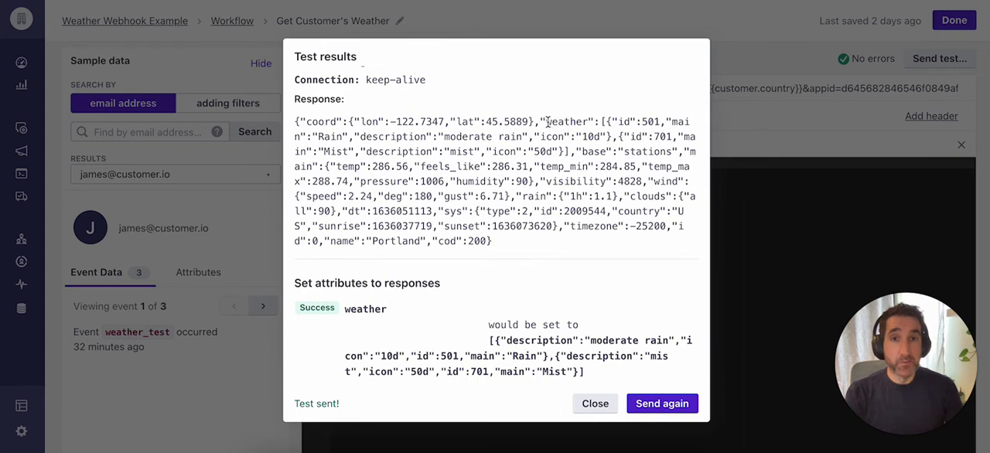
pyautogui.doubleClick(566, 124)
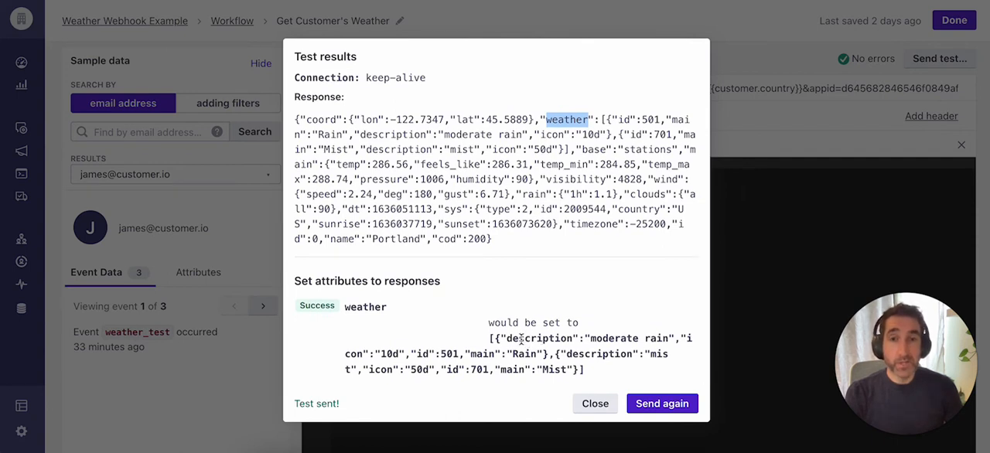
pyautogui.moveTo(510, 338)
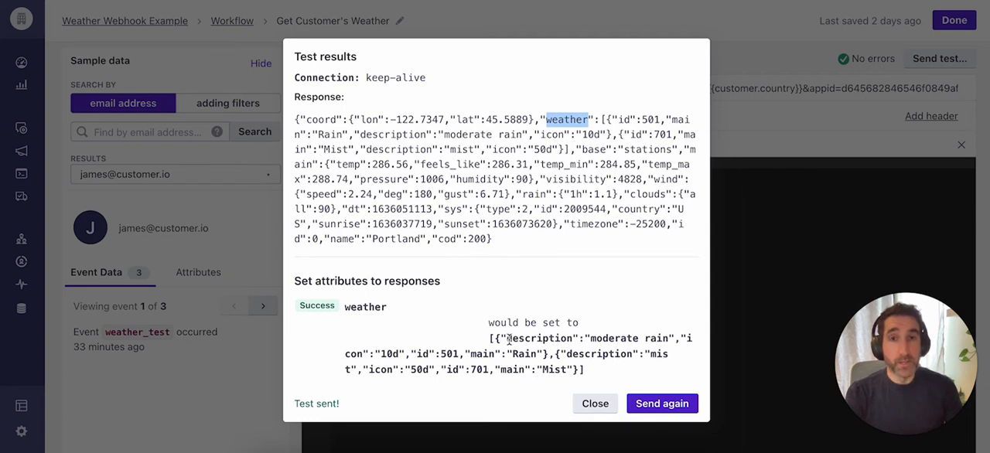
pyautogui.moveTo(614, 329)
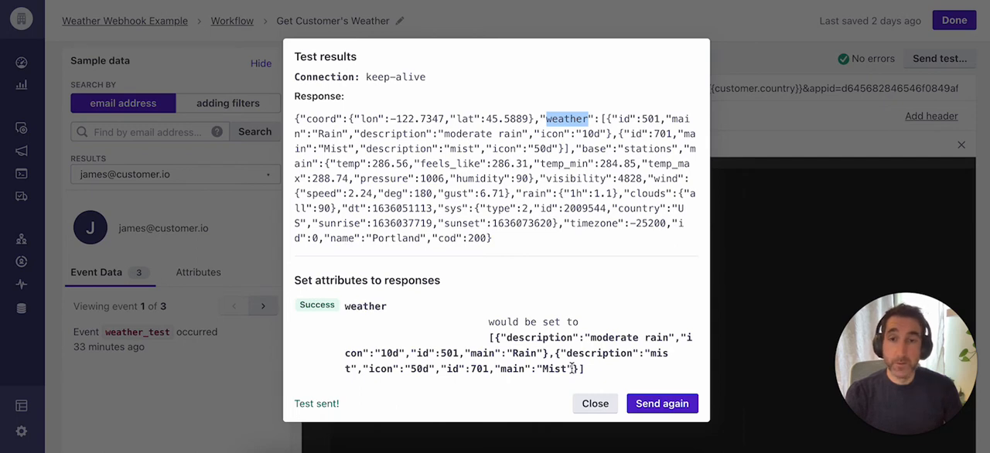
pyautogui.moveTo(706, 434)
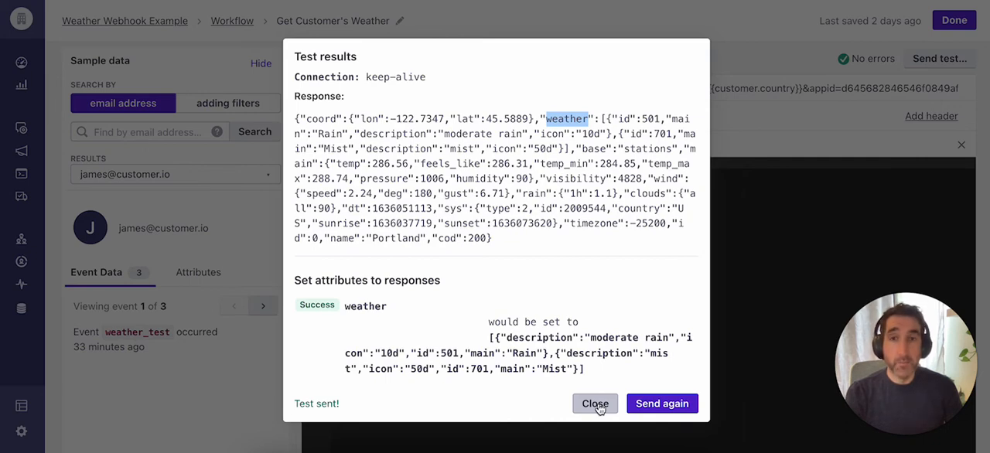
# Close the test results and open the Weather Email step for editing
pyautogui.click(594, 402)
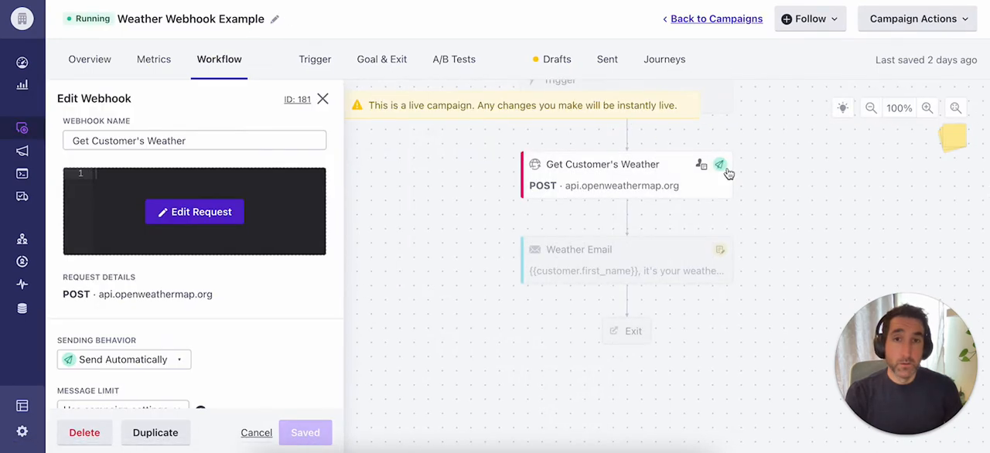
pyautogui.click(582, 249)
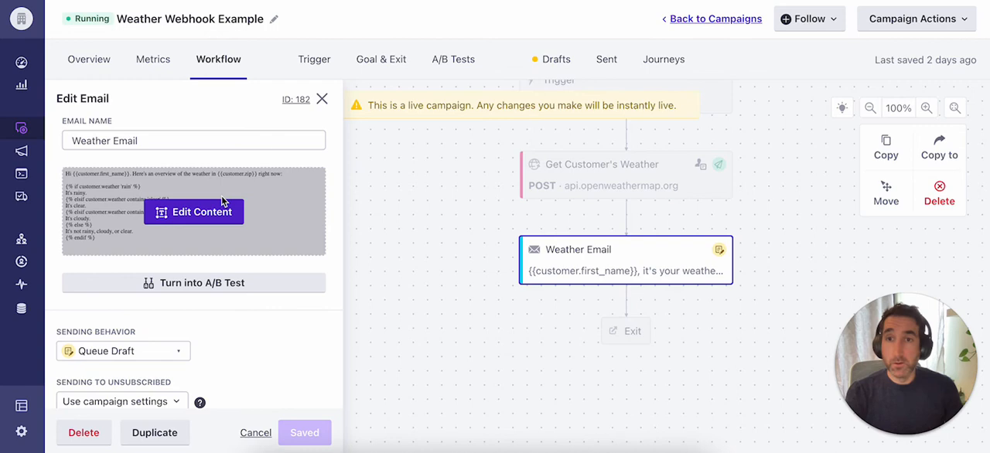
# Open the Weather Email content showing the Liquid rain, clear and cloudy conditions
pyautogui.click(193, 212)
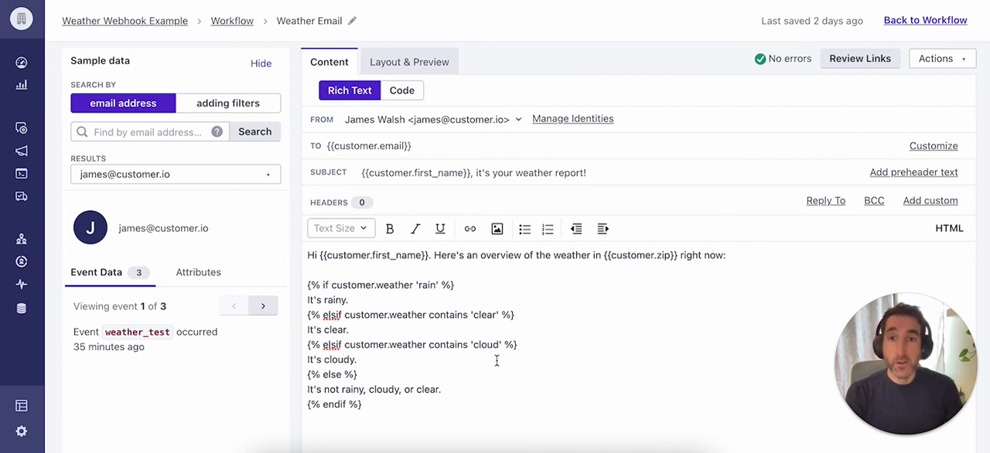
pyautogui.moveTo(337, 285)
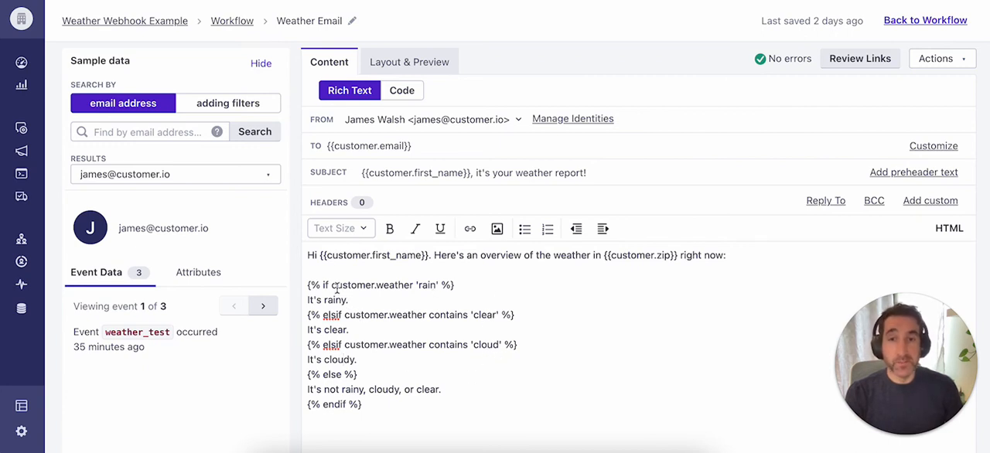
pyautogui.moveTo(387, 283)
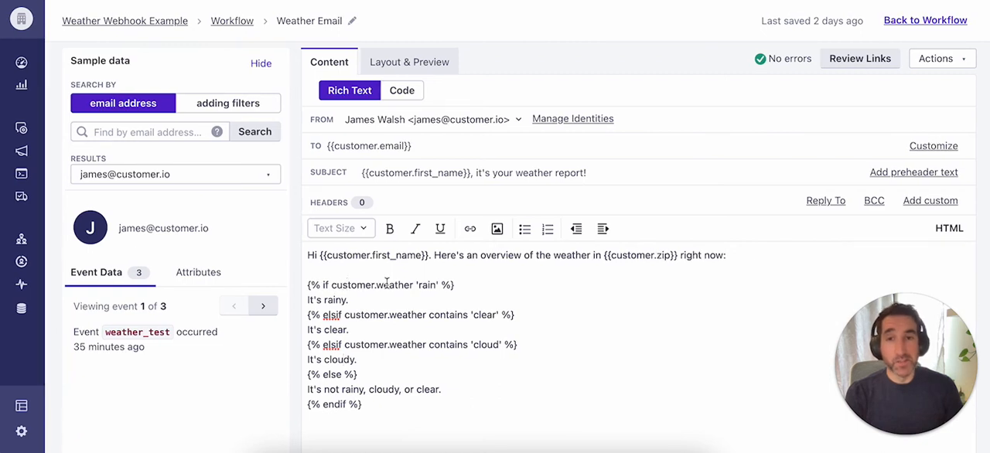
pyautogui.moveTo(460, 304)
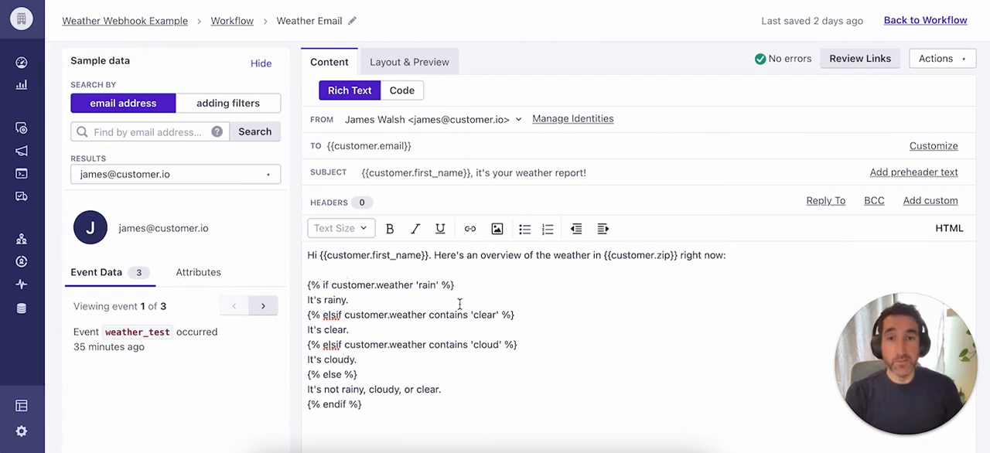
pyautogui.moveTo(511, 333)
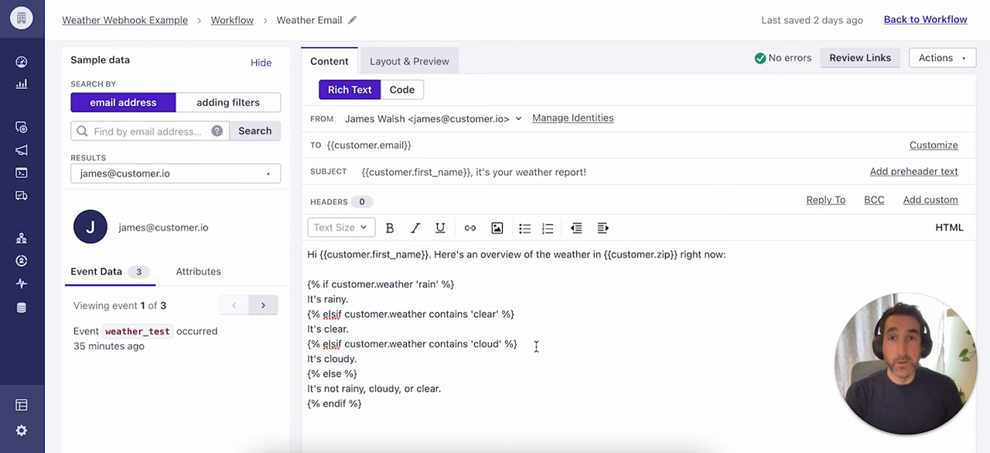
pyautogui.moveTo(535, 327)
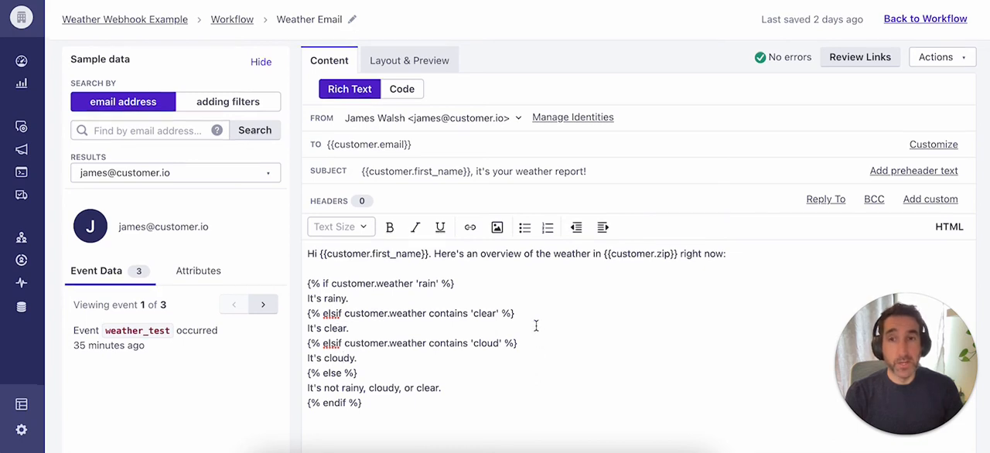
# Preview the email for James in 97203 via the weather_test event, reading 'It's rainy.'
pyautogui.click(408, 60)
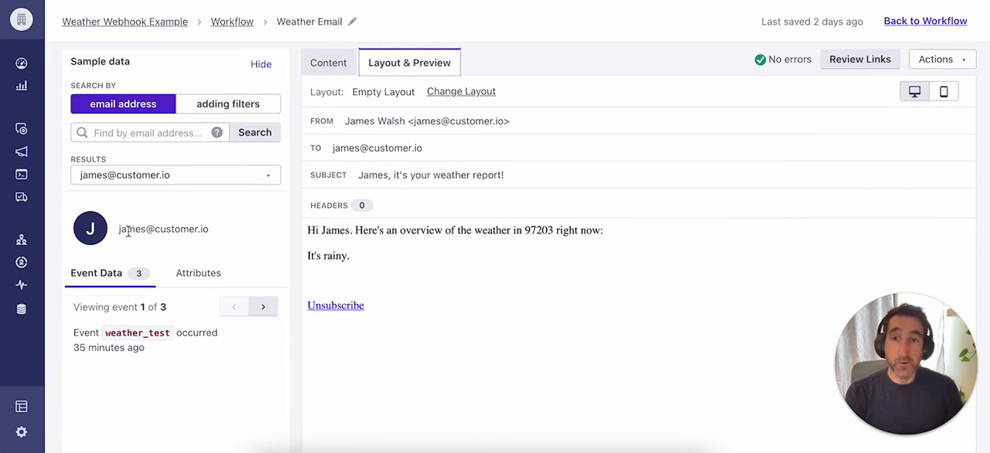
pyautogui.moveTo(186, 229)
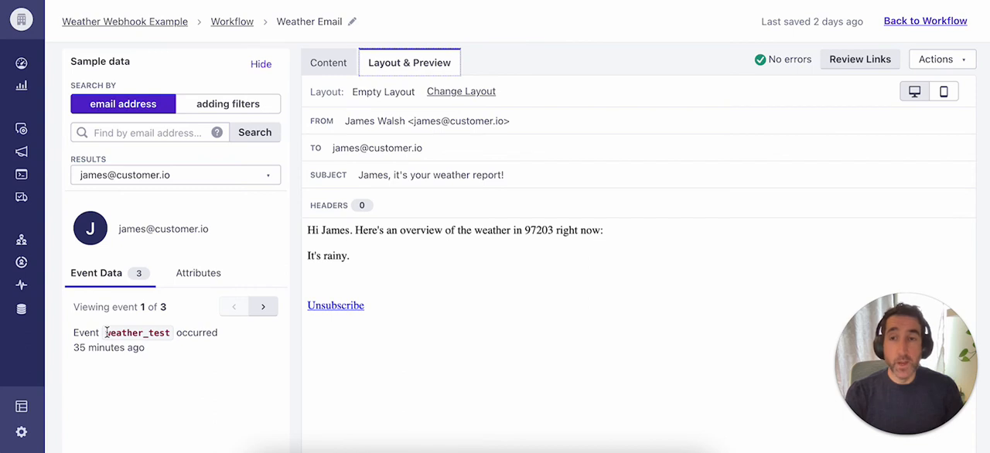
pyautogui.doubleClick(137, 333)
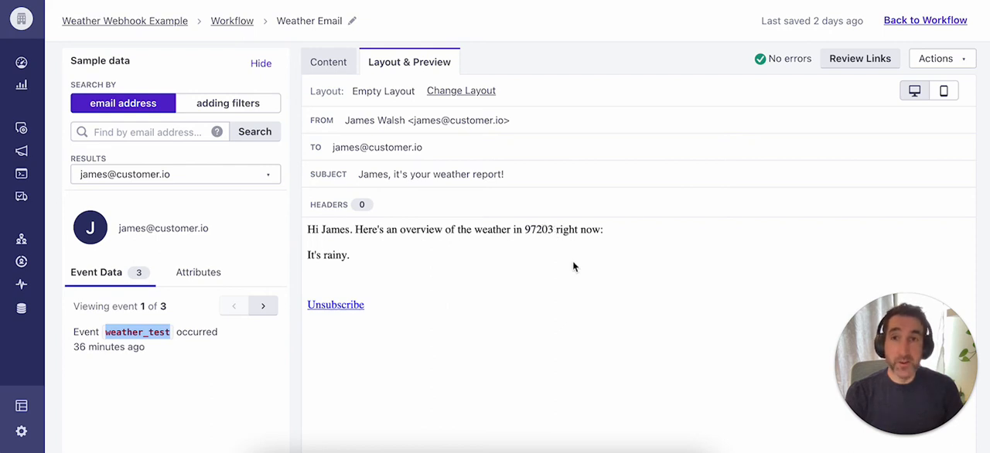
pyautogui.moveTo(461, 266)
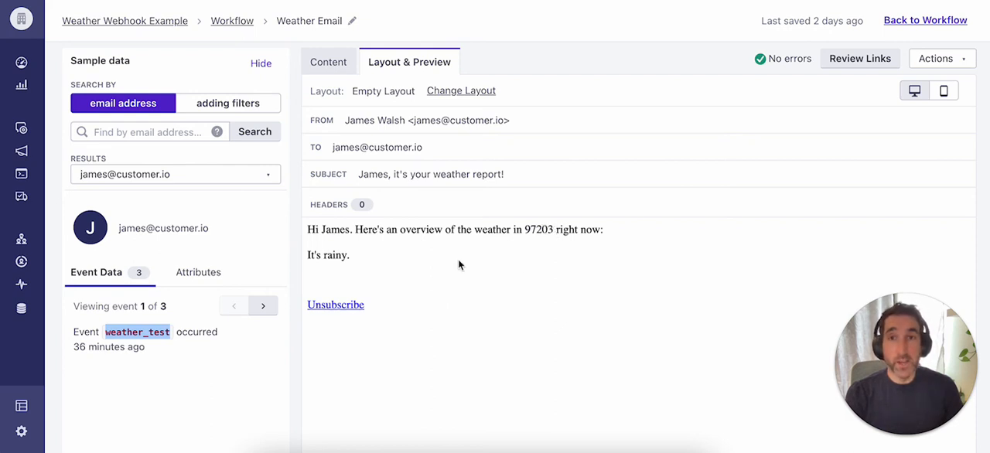
pyautogui.moveTo(307, 257)
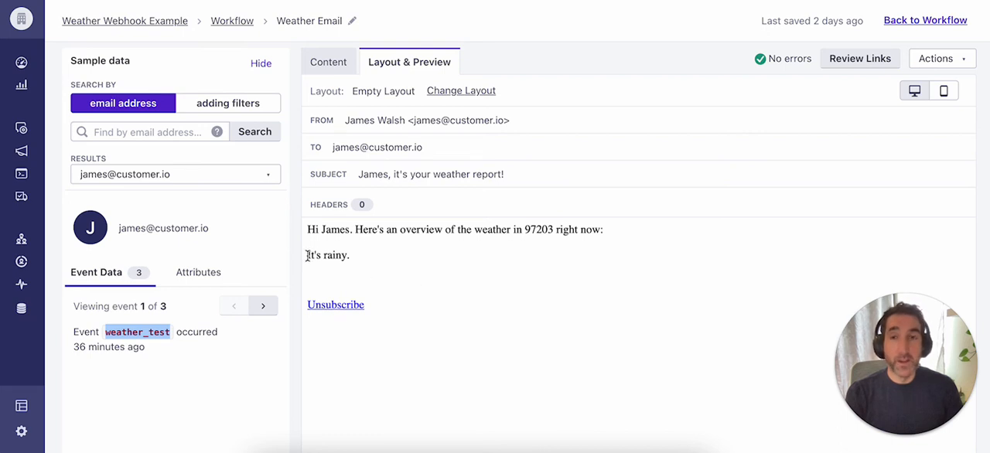
pyautogui.doubleClick(328, 255)
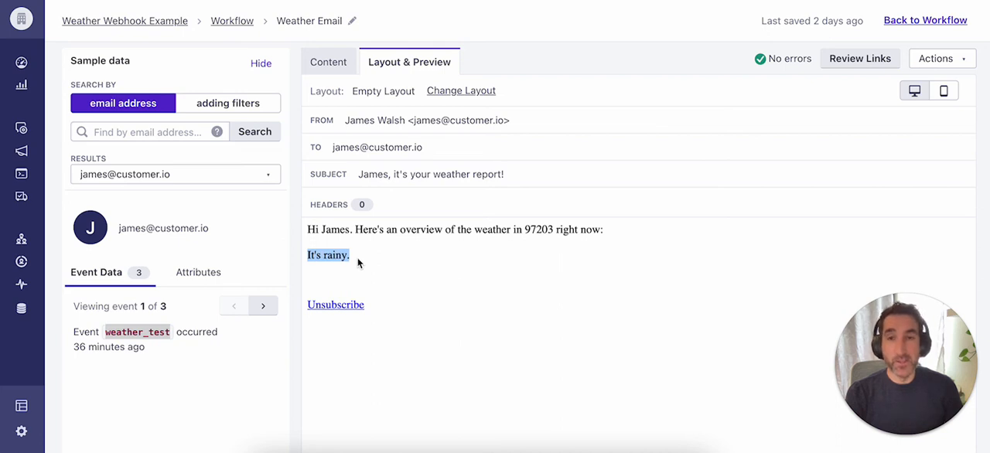
pyautogui.moveTo(456, 300)
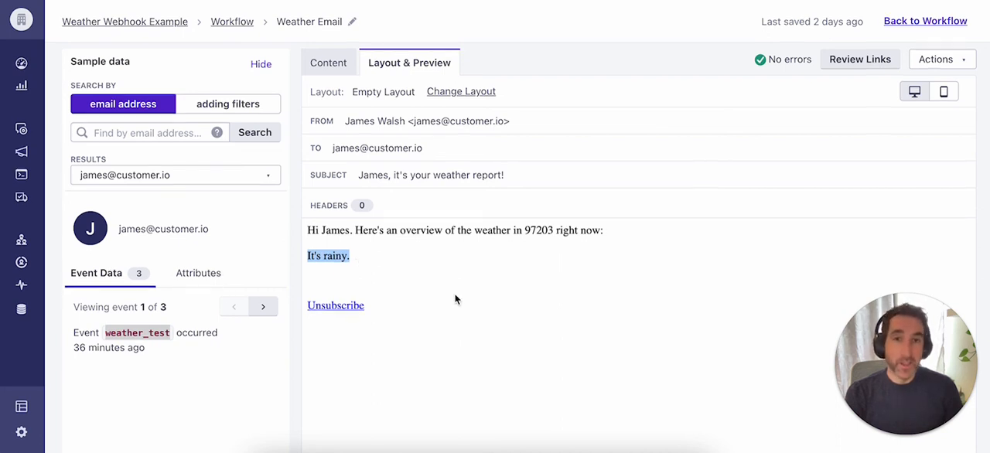
pyautogui.moveTo(469, 291)
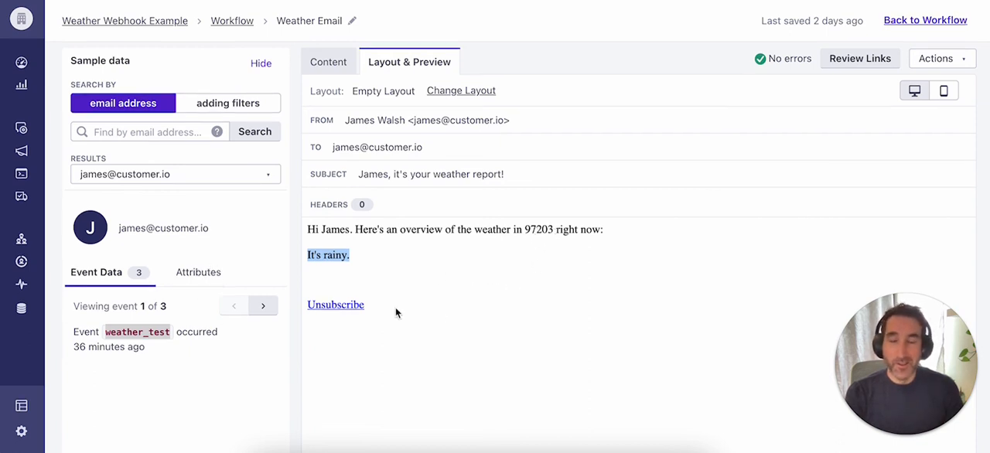
# Review James's sample attributes down to the stored weather value with mist and moderate rain
pyautogui.click(198, 272)
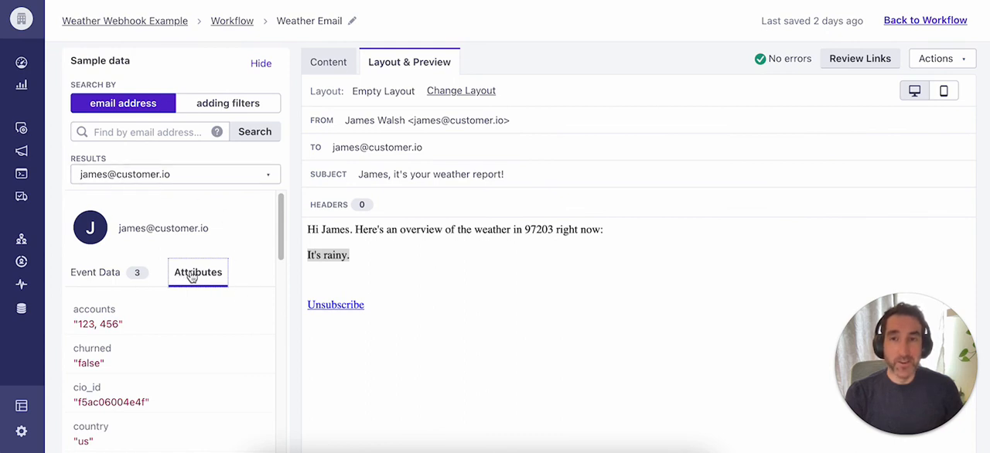
pyautogui.moveTo(198, 283)
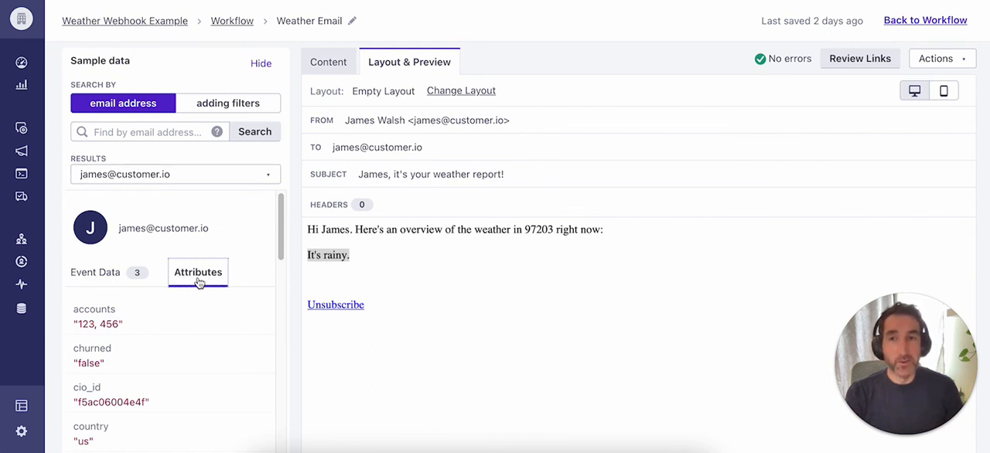
pyautogui.scroll(-3)
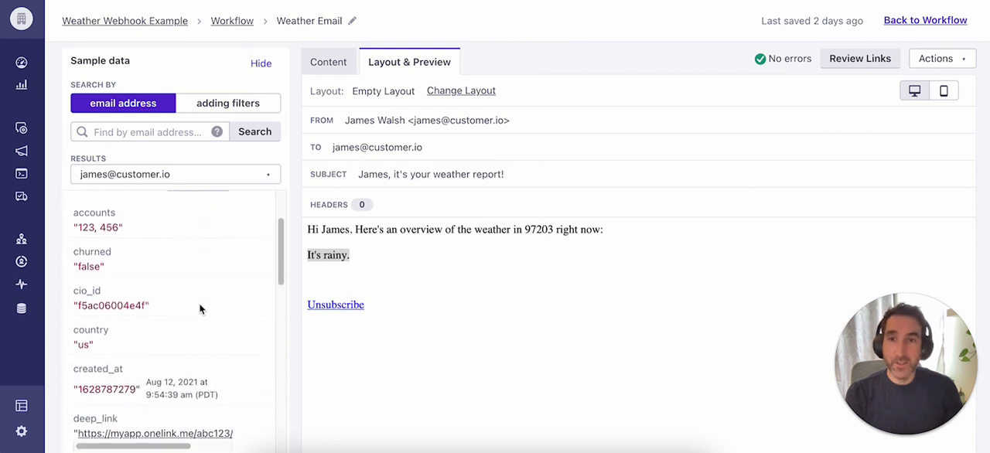
pyautogui.scroll(-3)
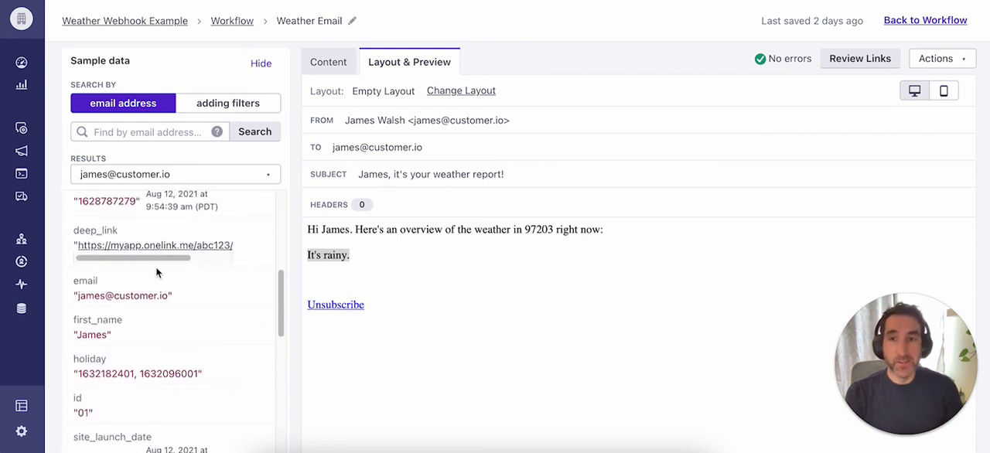
pyautogui.scroll(-3)
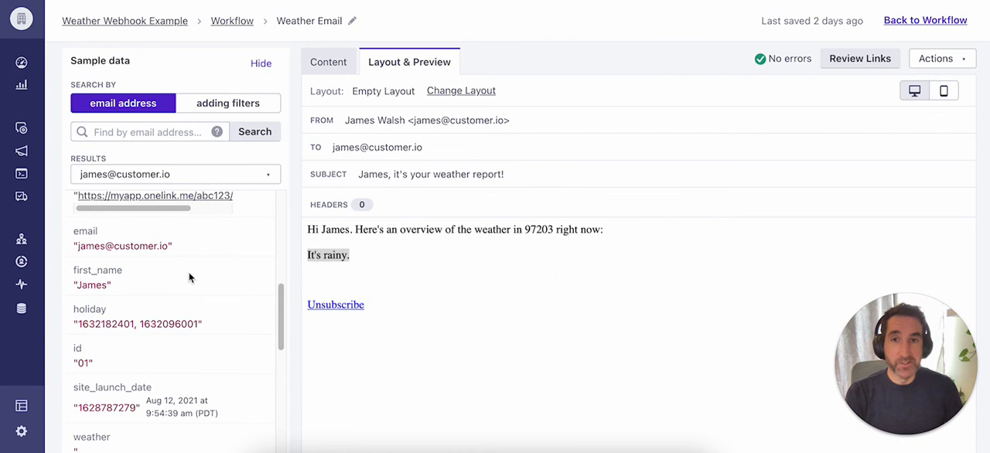
pyautogui.scroll(-3)
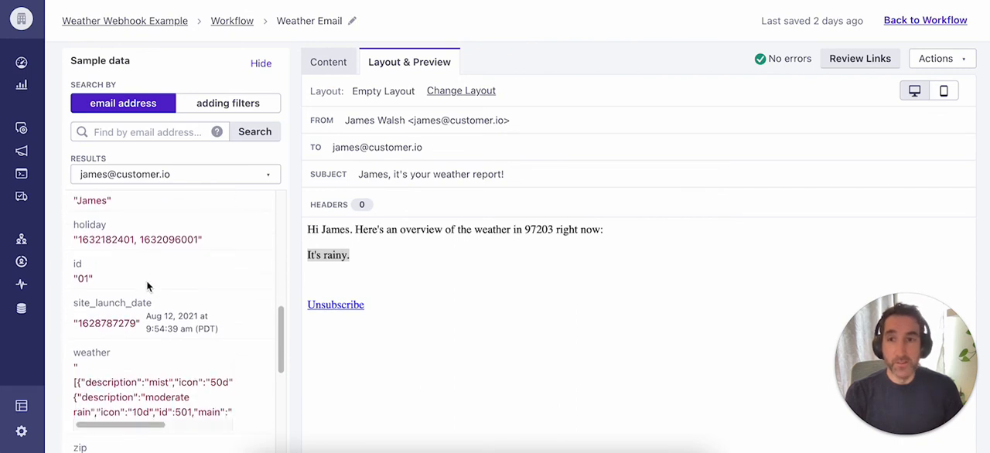
pyautogui.scroll(-3)
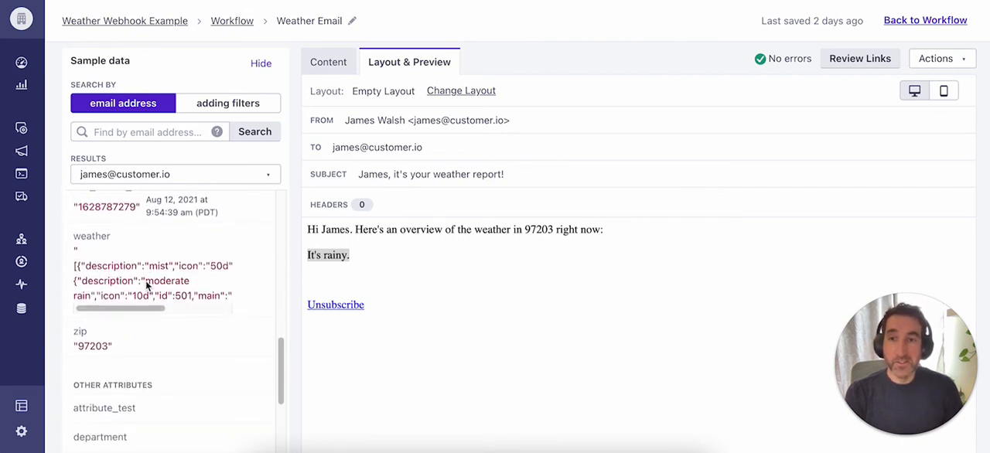
pyautogui.scroll(-3)
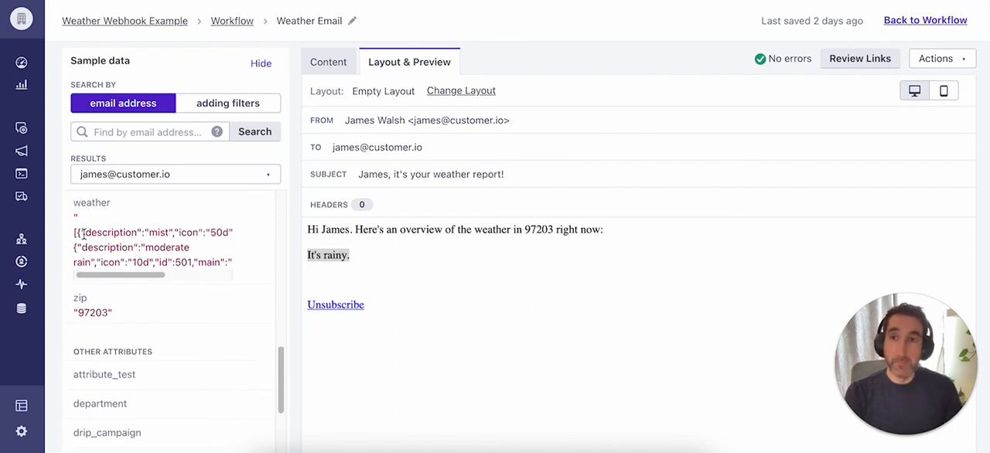
pyautogui.moveTo(74, 232); pyautogui.dragTo(200, 247)
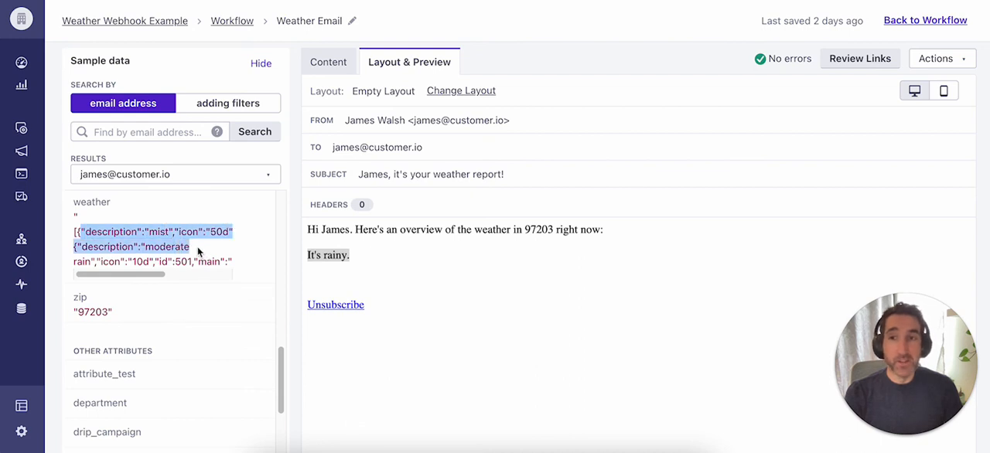